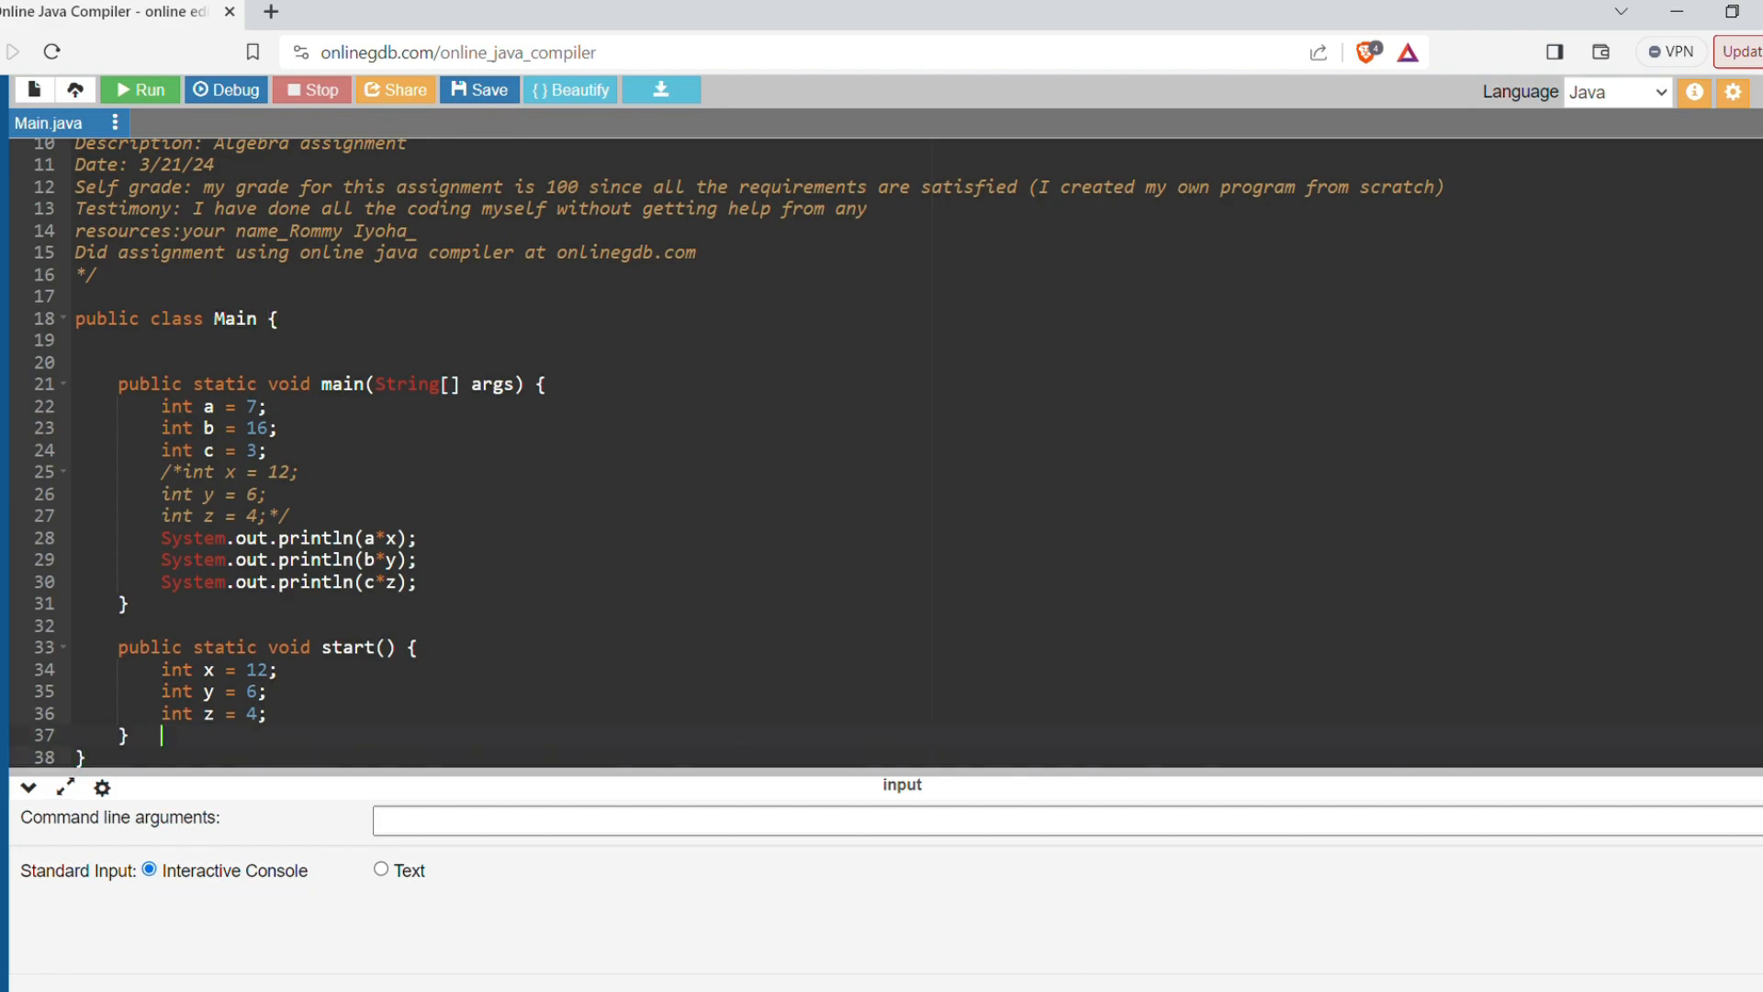
# - Run the program with main's x, y, z commented out, producing cannot-find-symbol errors for x
pyautogui.click(81, 757)
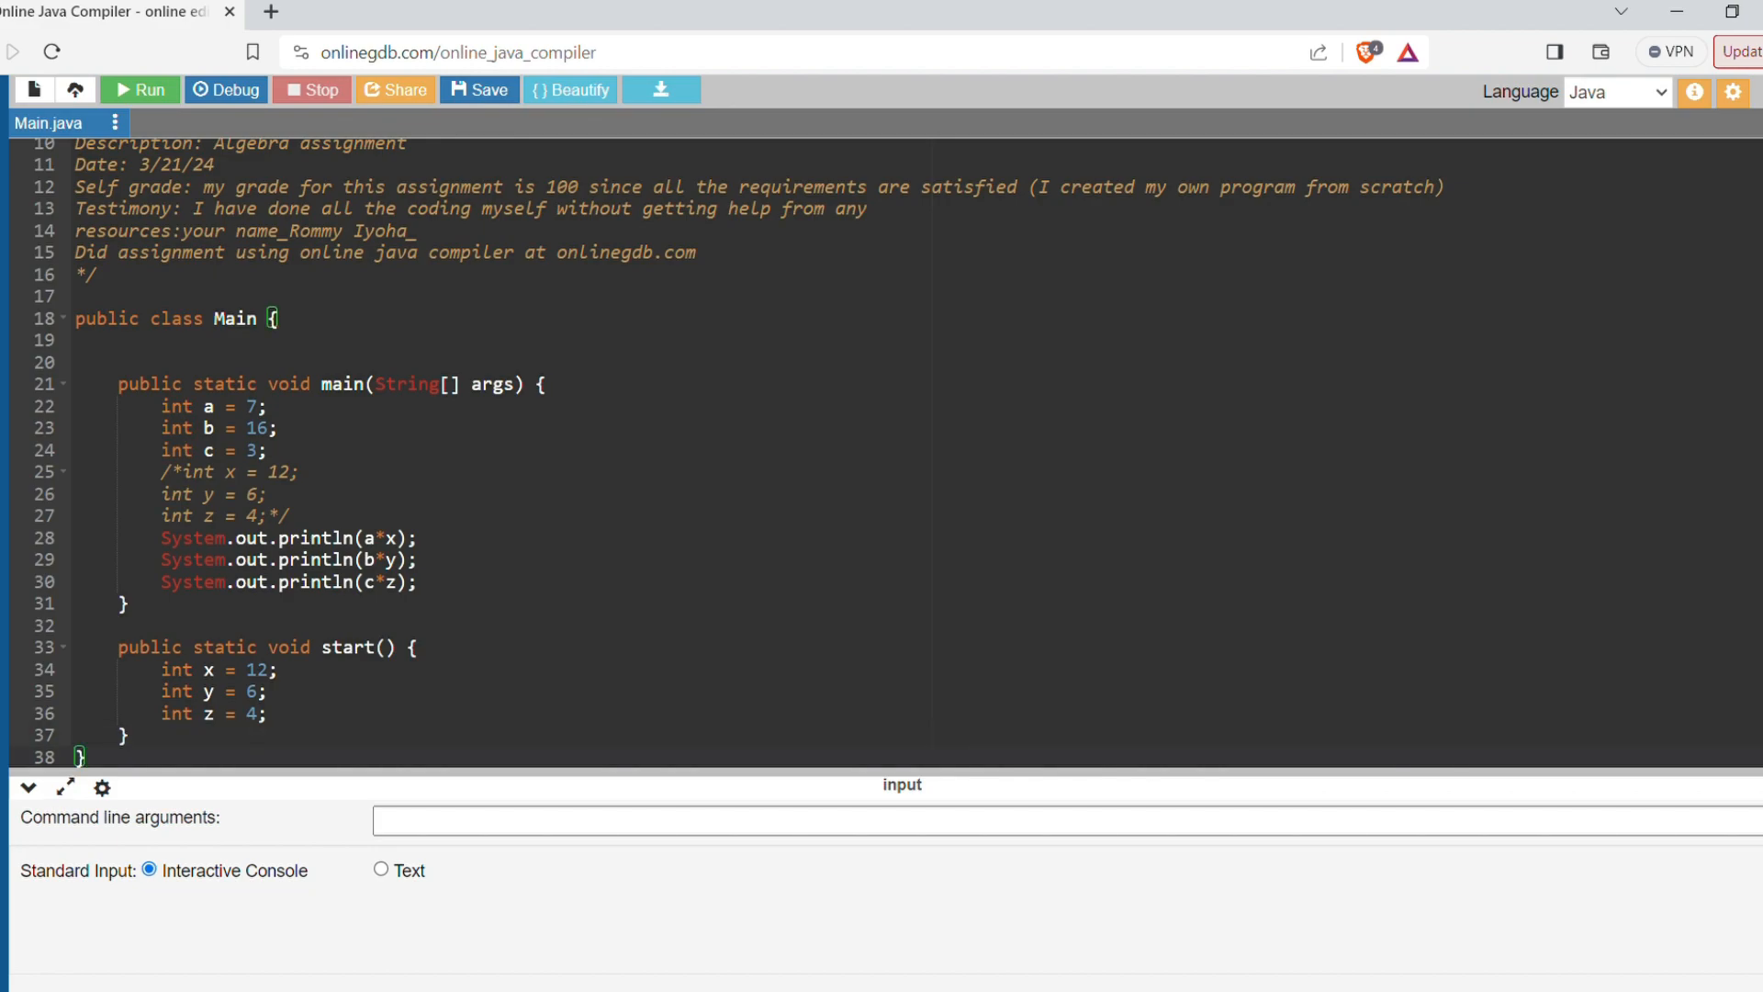
pyautogui.click(139, 90)
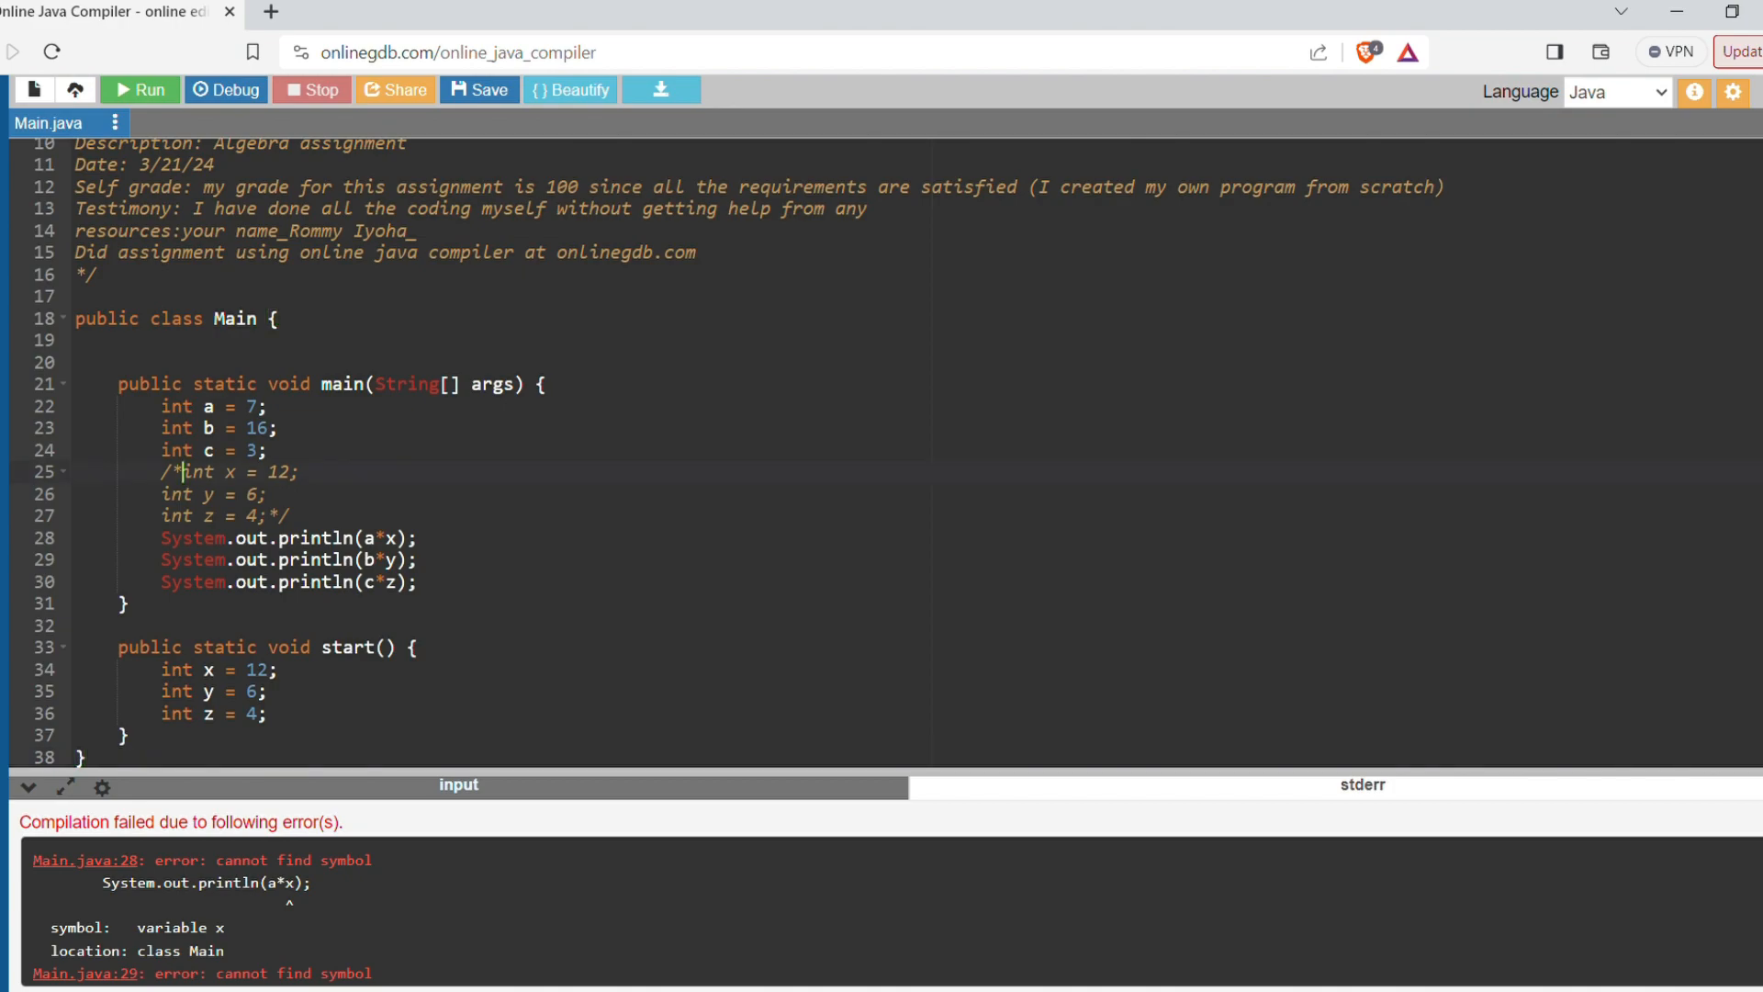
# - Delete the comment markers so main declares x = 12, y = 6, z = 4 again
pyautogui.press('Backspace')
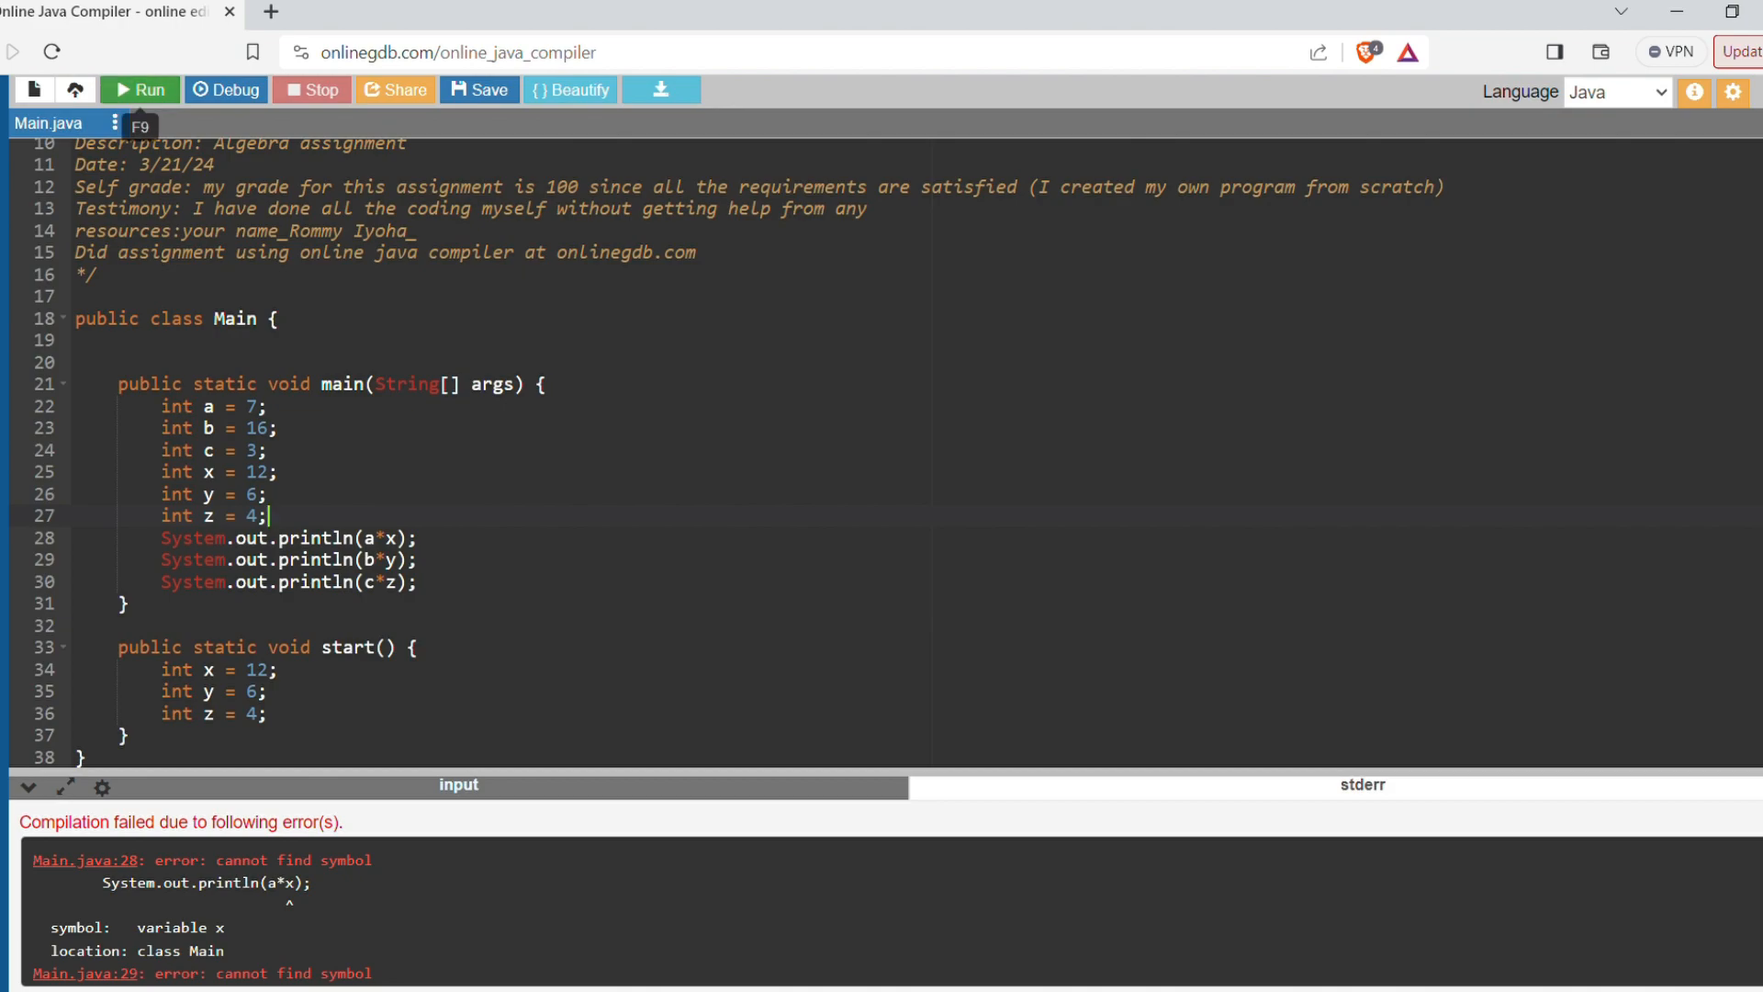
# - Run the program to print 84, 96 and 12, then add a blank line in start()
pyautogui.click(140, 89)
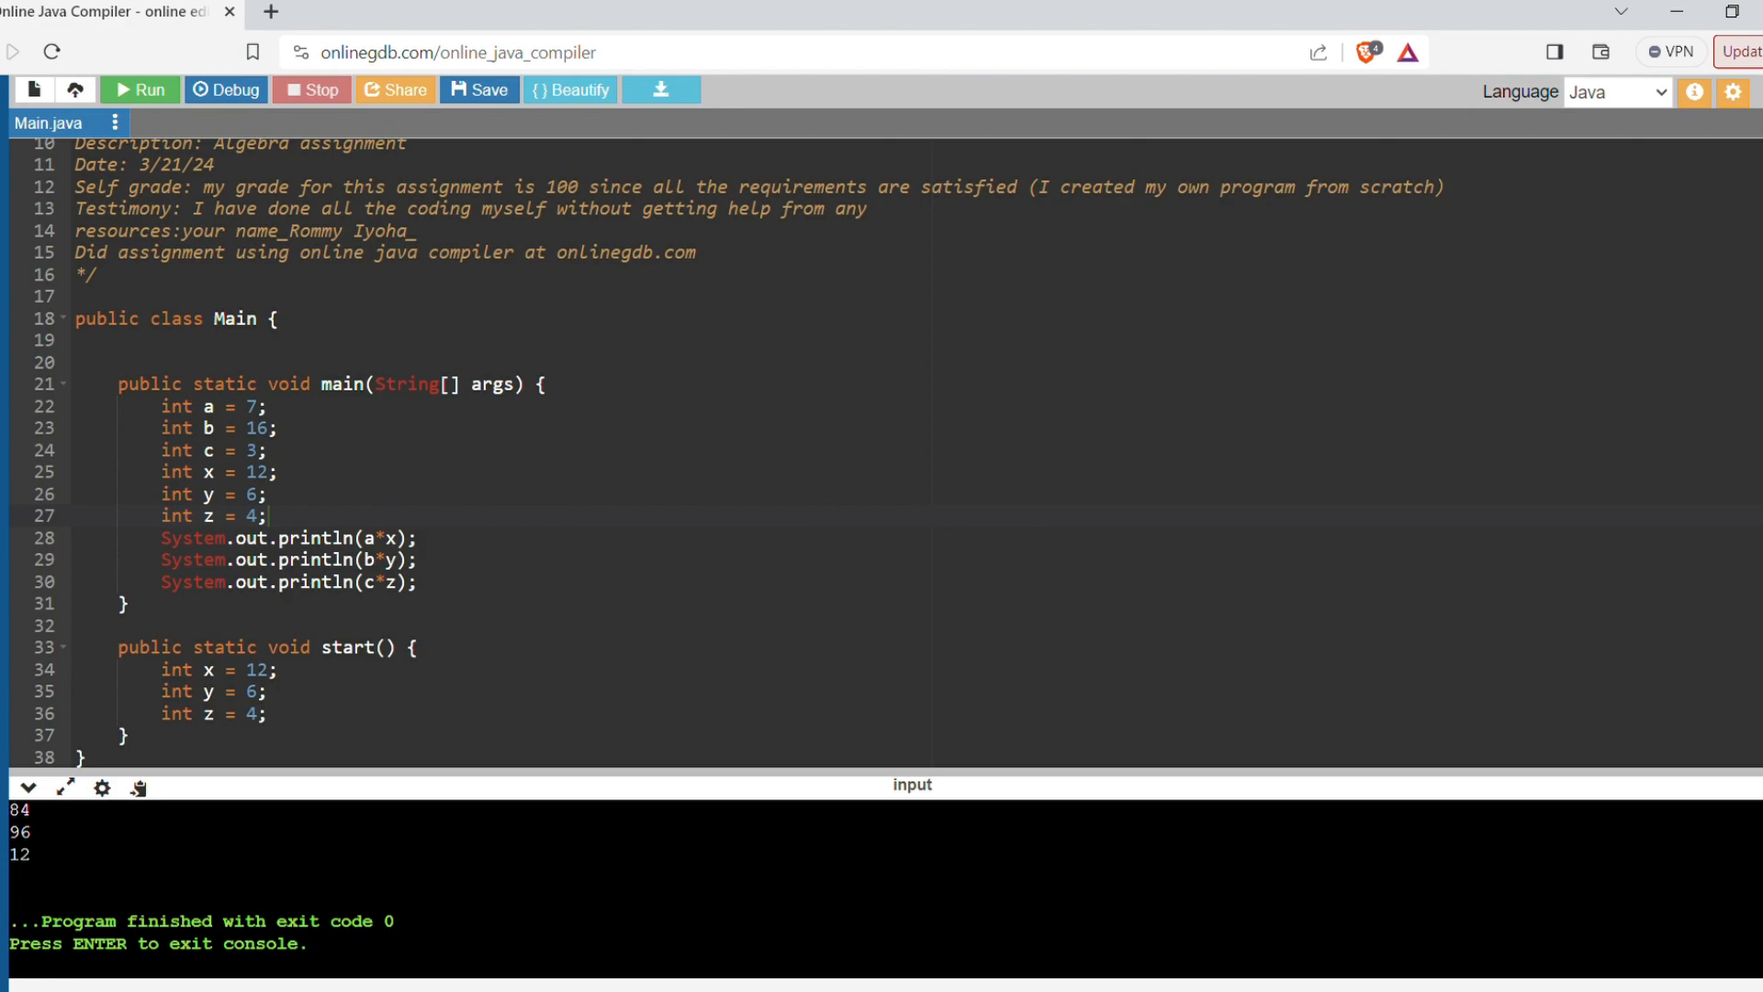
pyautogui.click(315, 942)
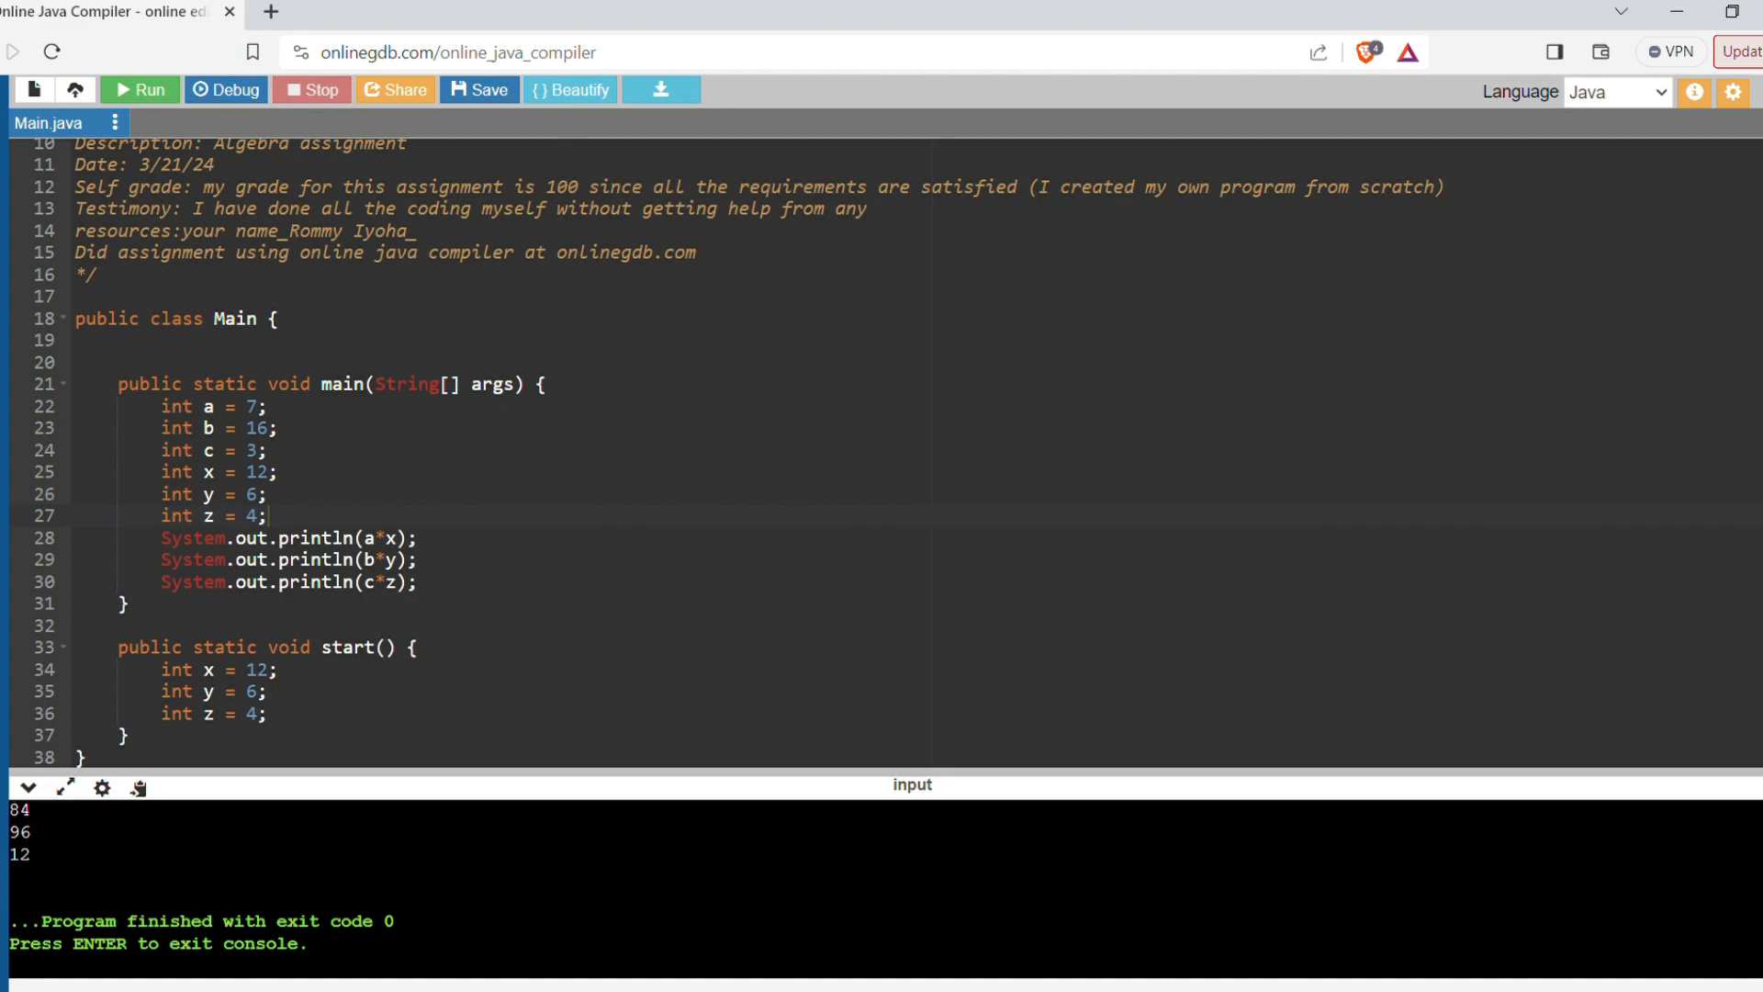
pyautogui.click(314, 943)
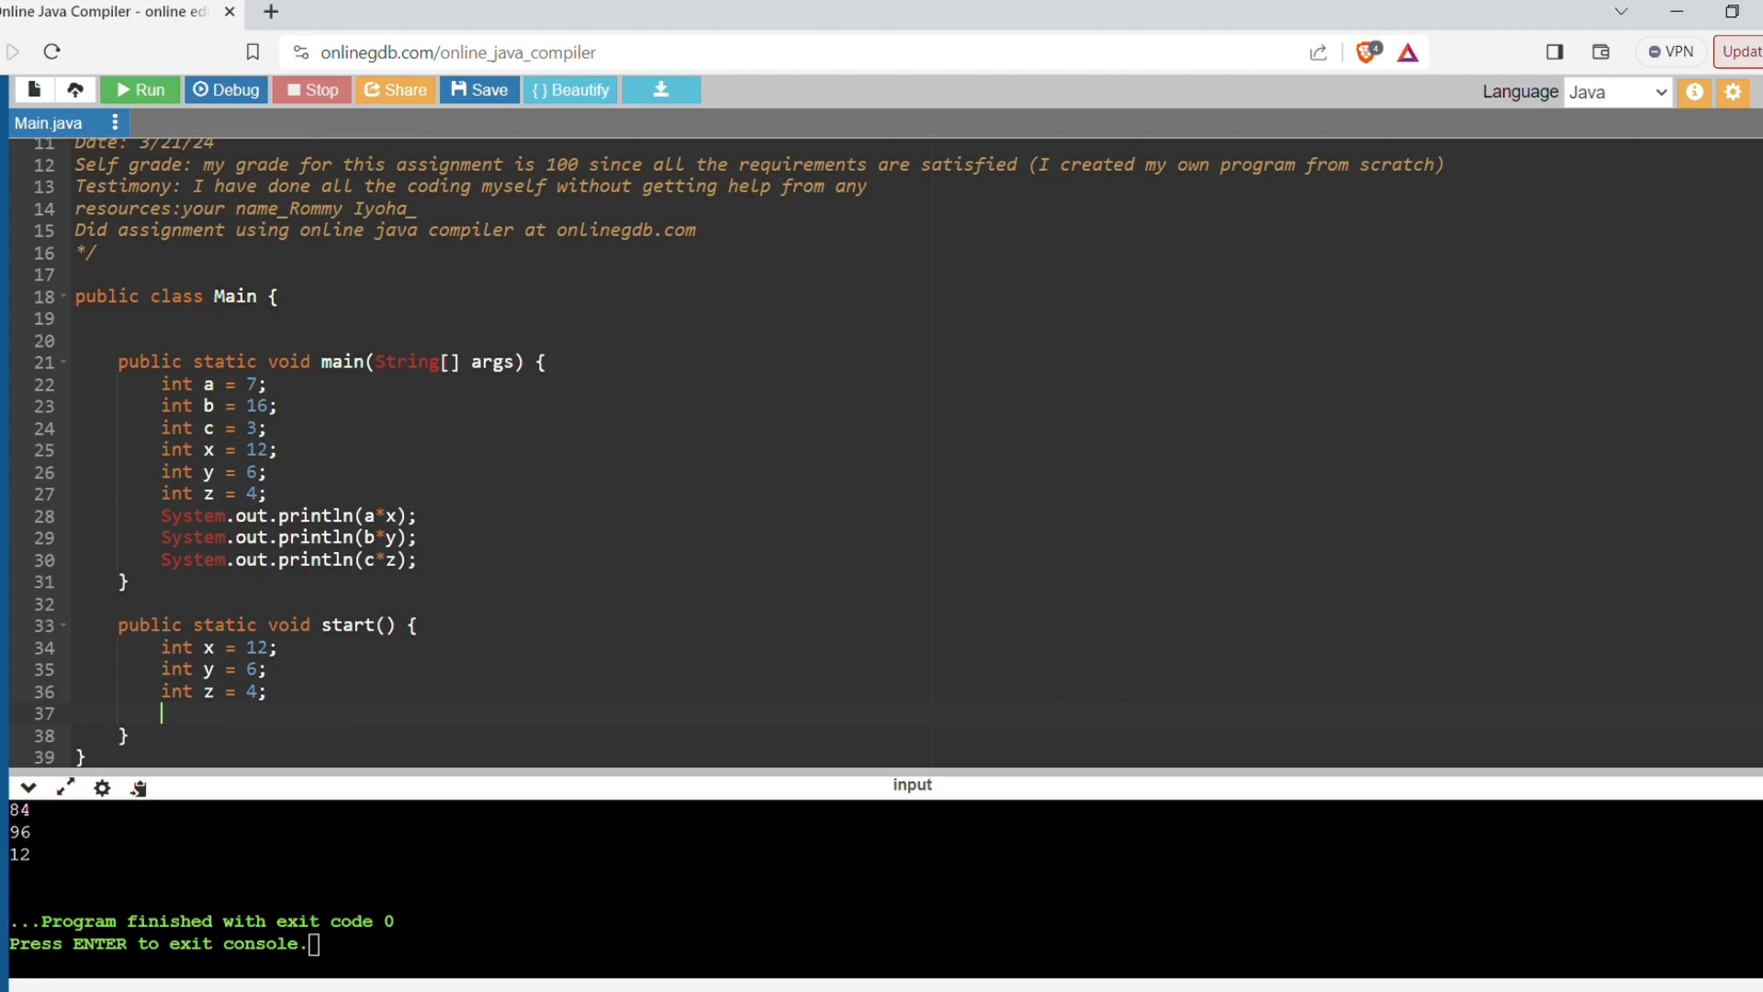
# - Declare int a = 18 inside start()
pyautogui.write('int')
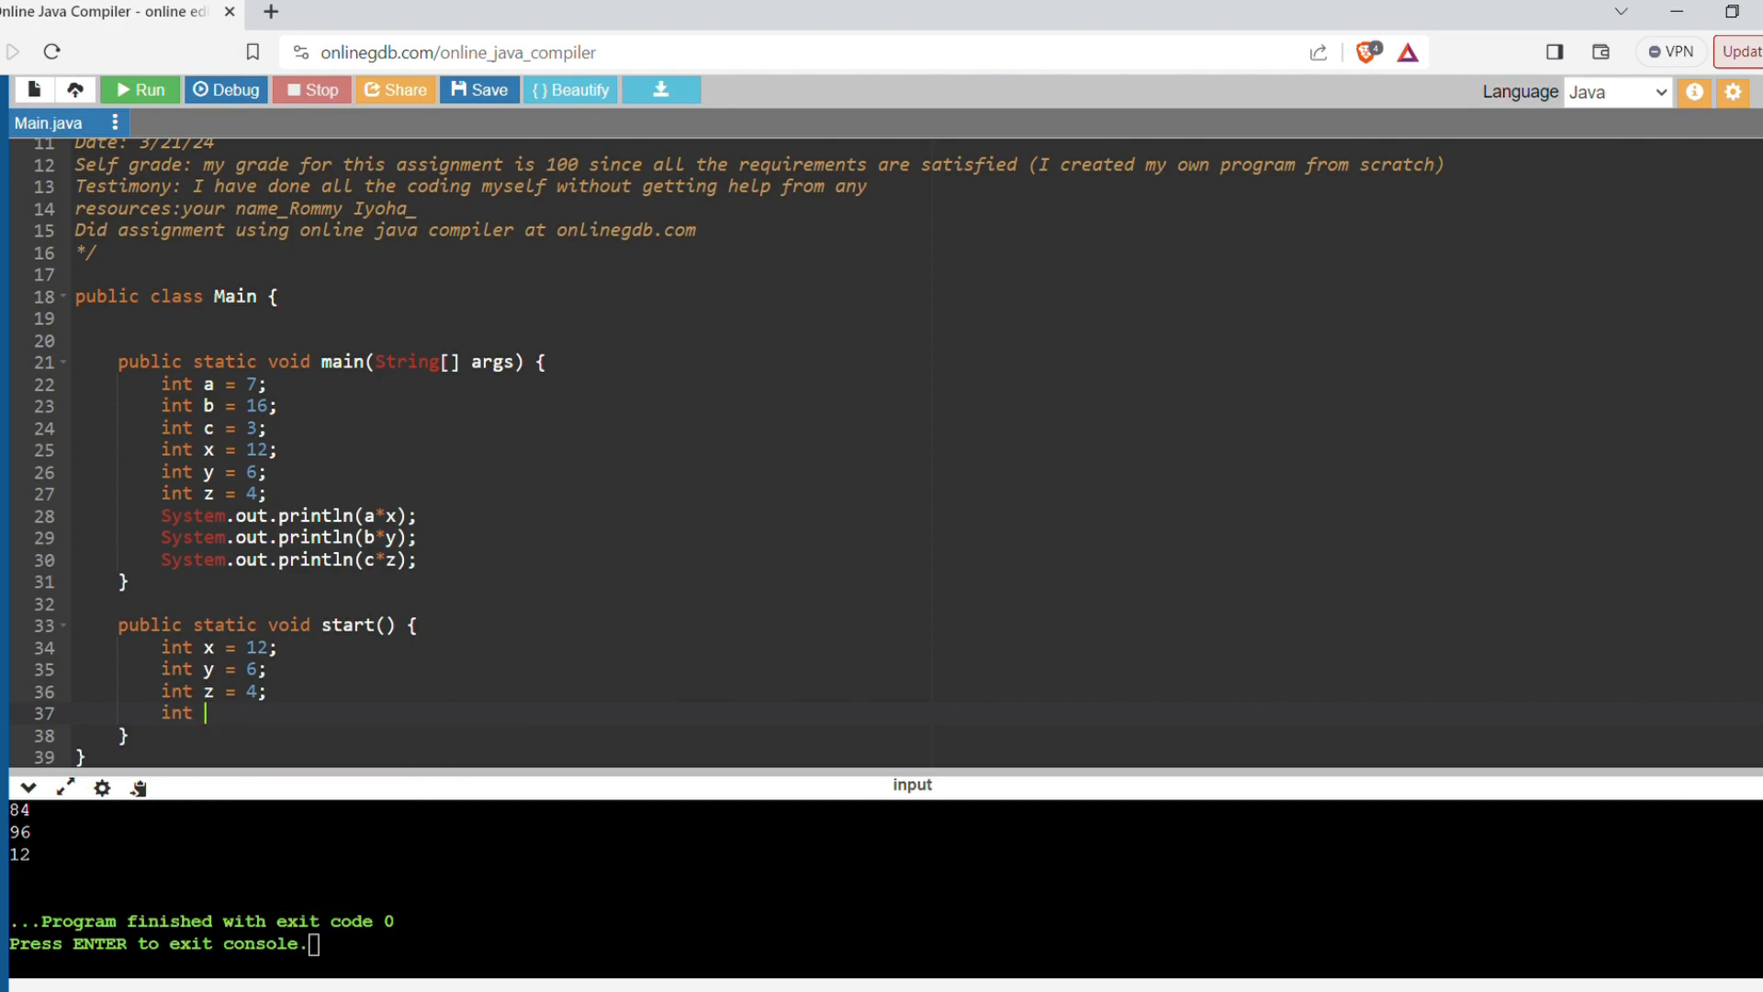
pyautogui.write('a=')
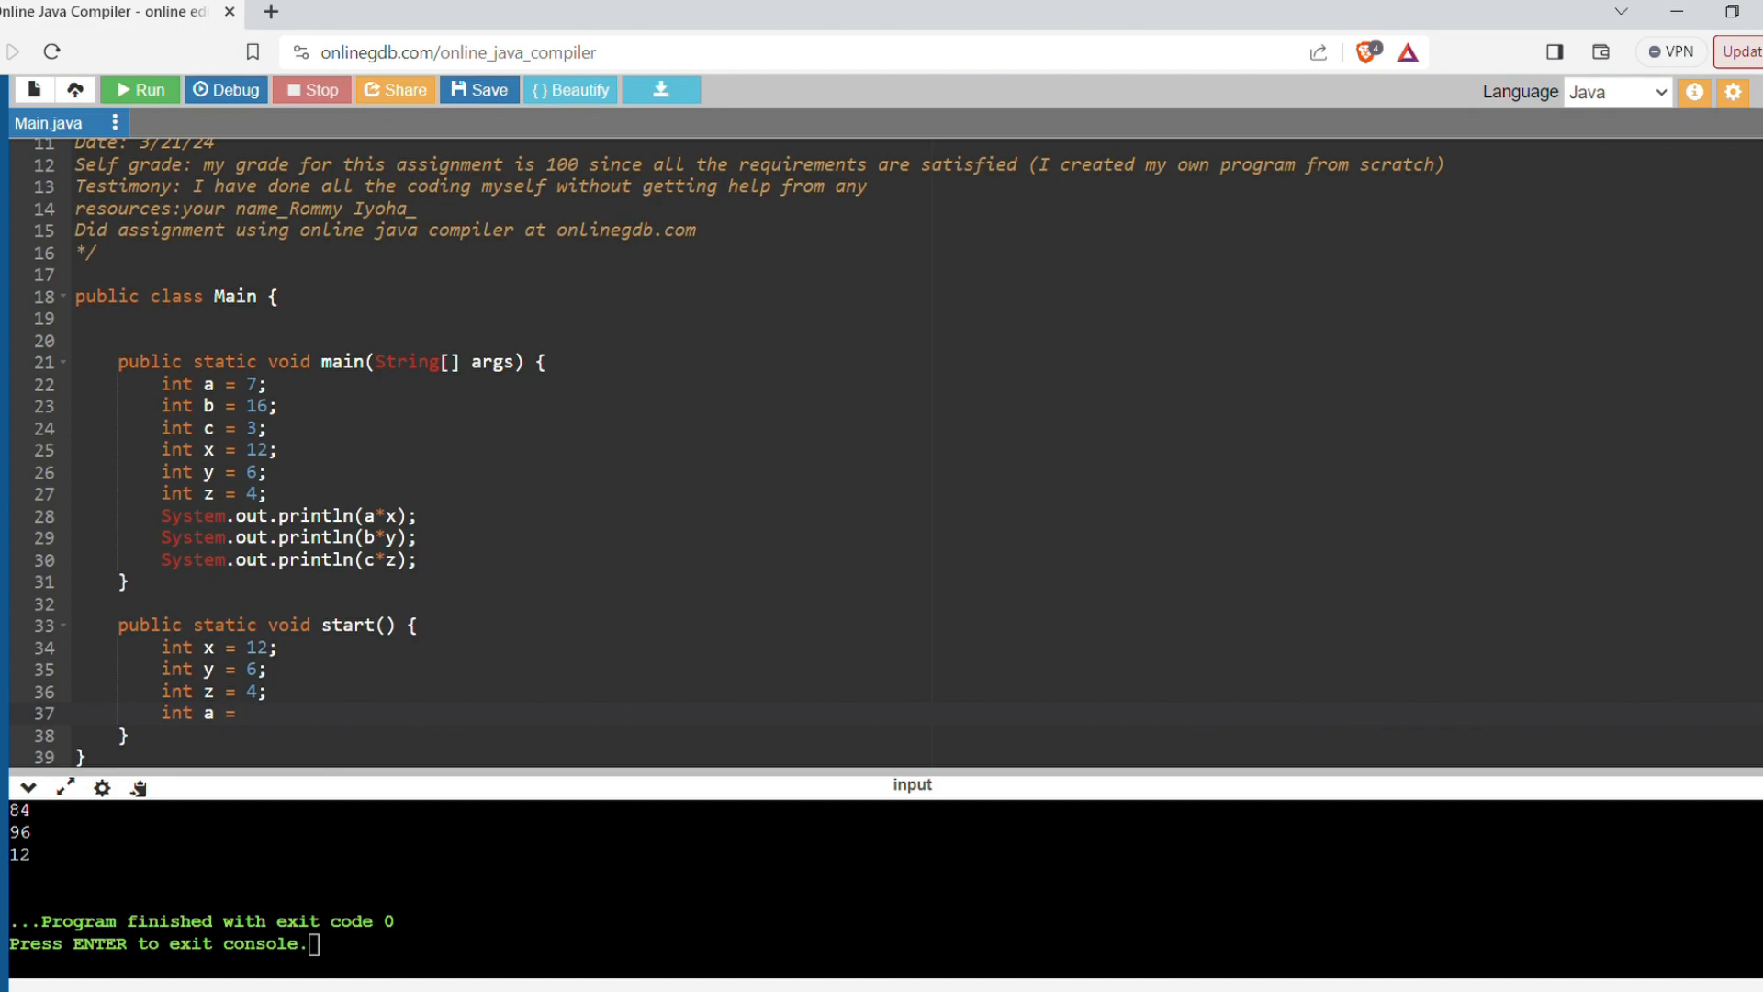
pyautogui.write('18')
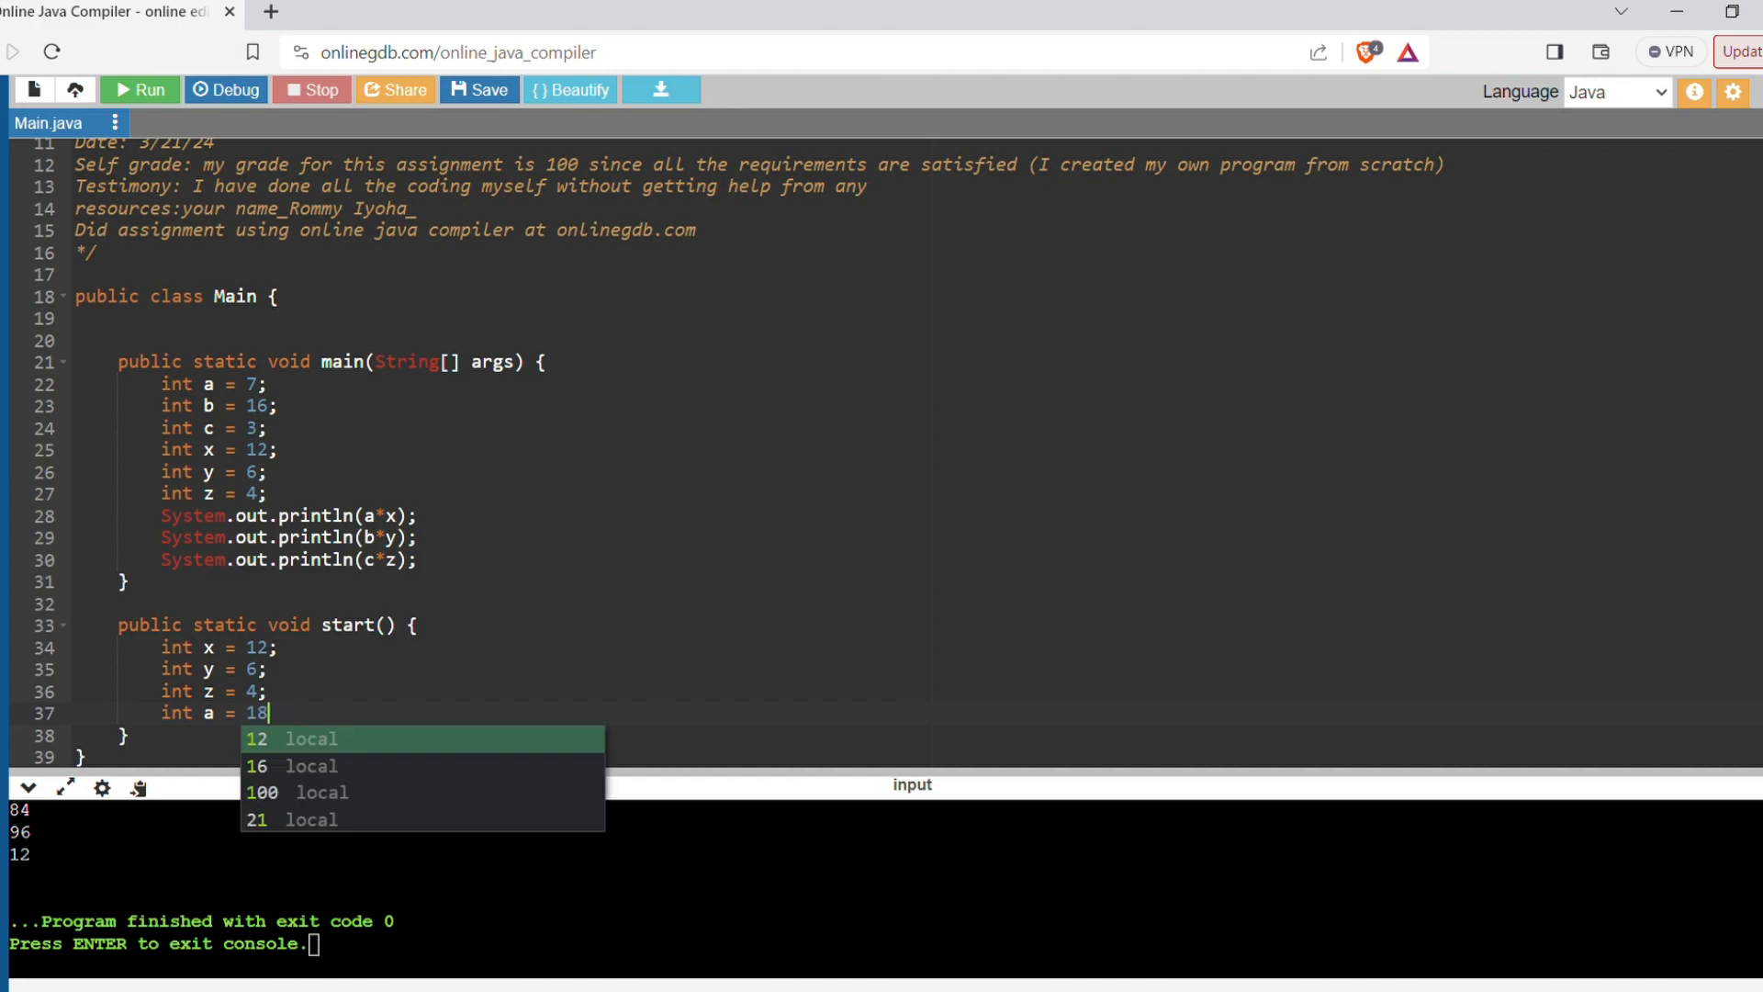
pyautogui.write(';')
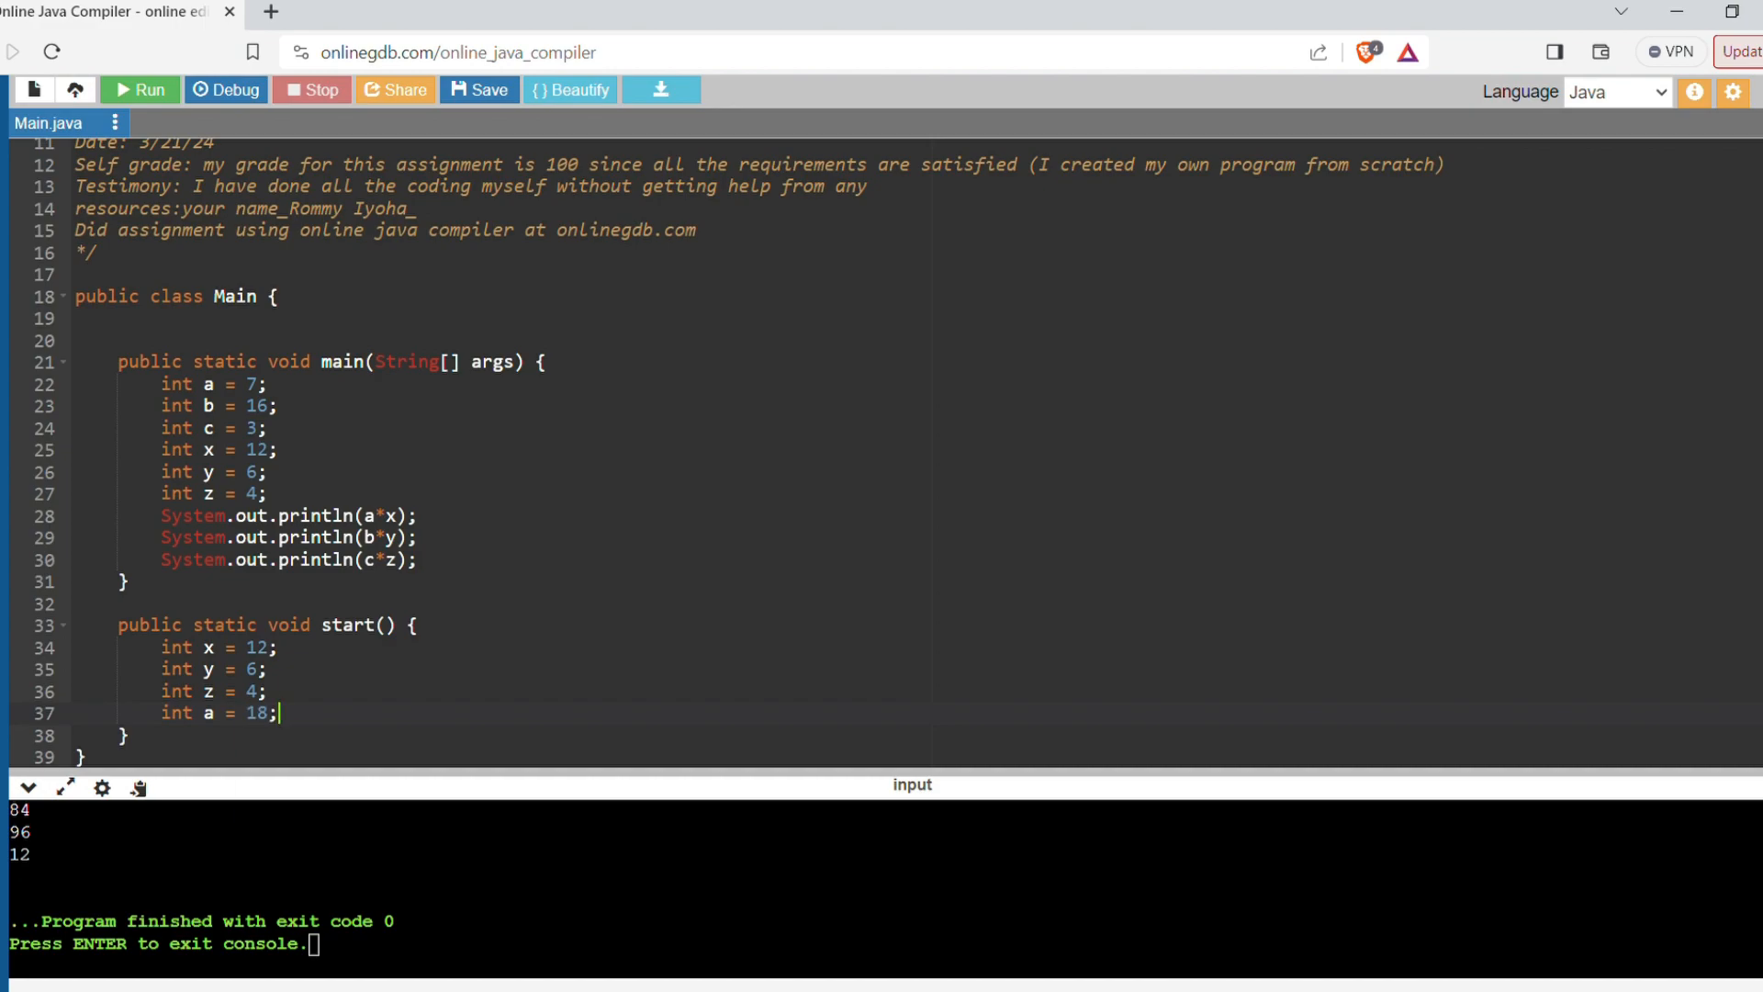
# - Add the declarations int b = 19 and int c = 20 inside start()
pyautogui.write('int')
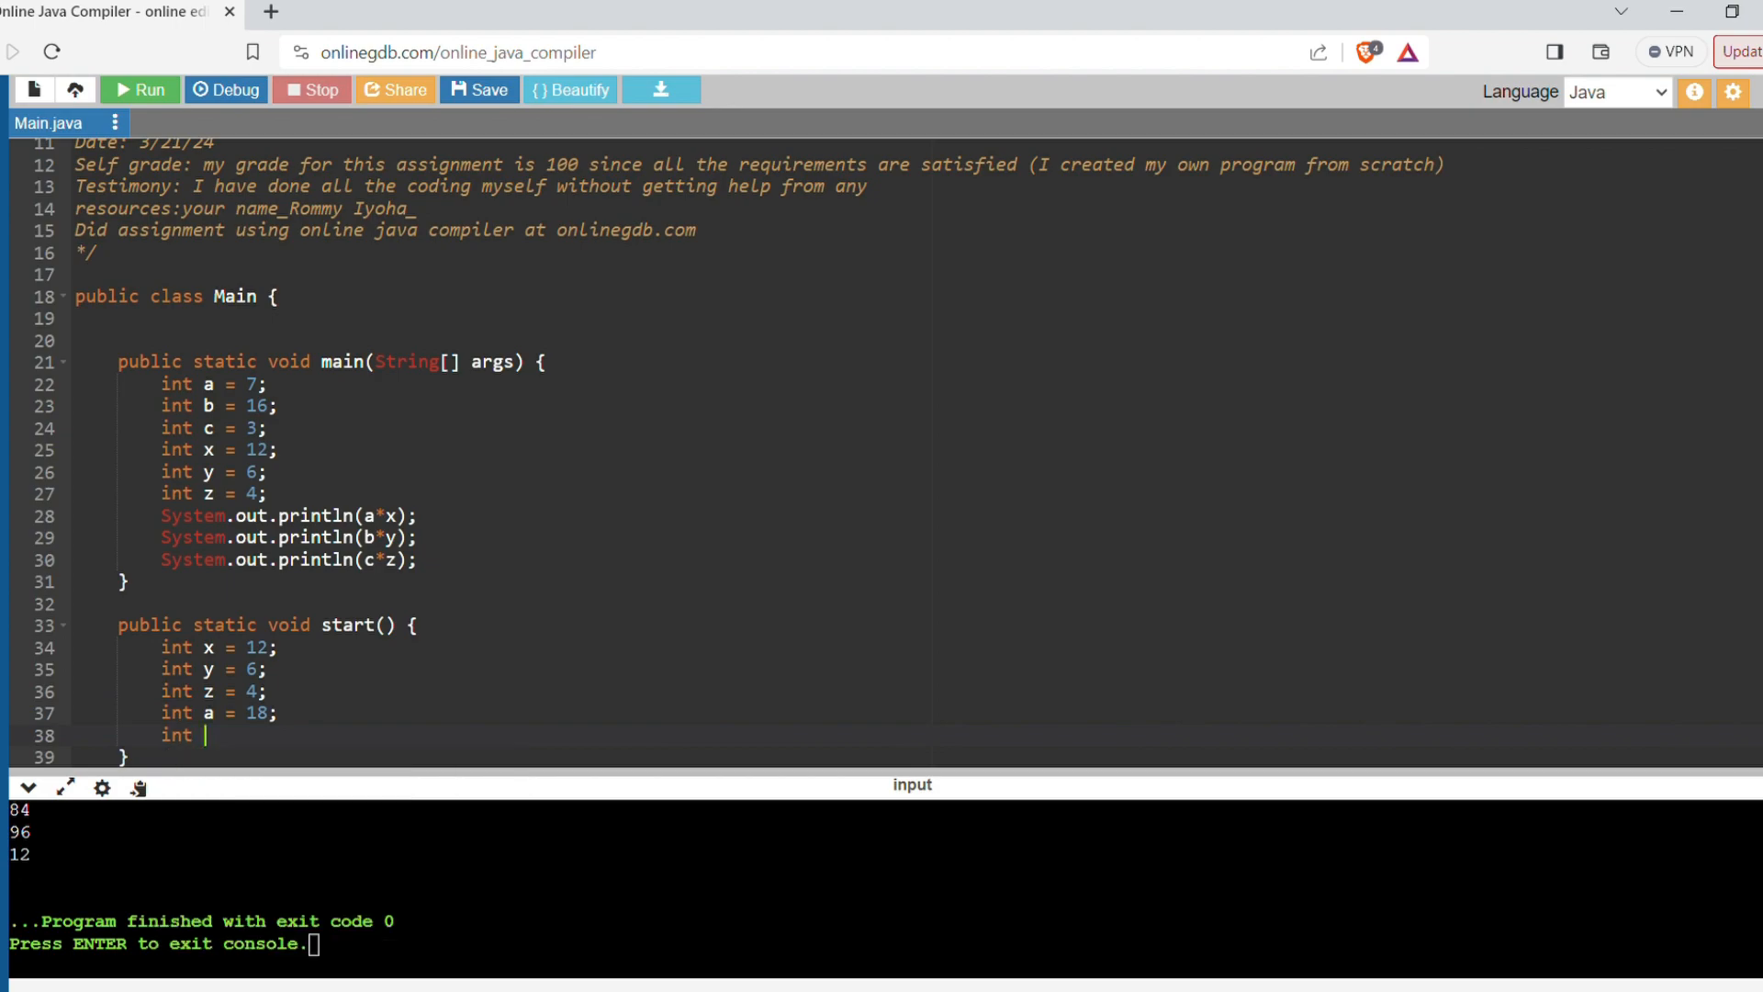
pyautogui.write('b =')
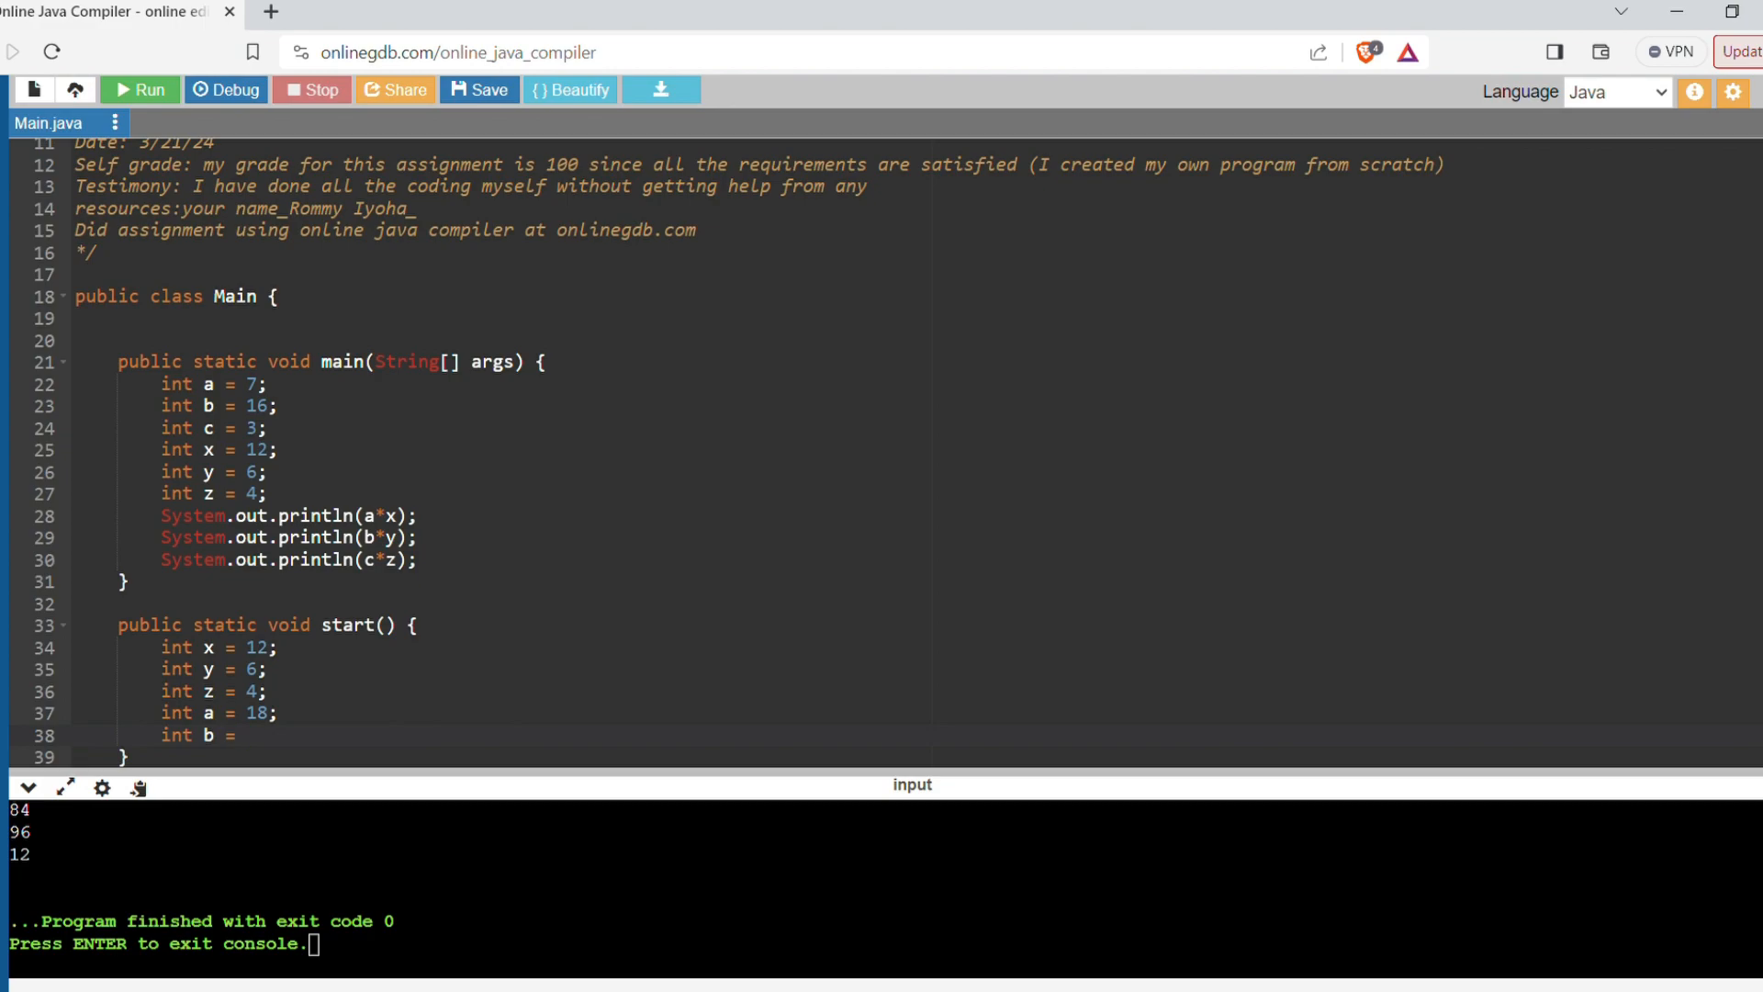
pyautogui.write('19')
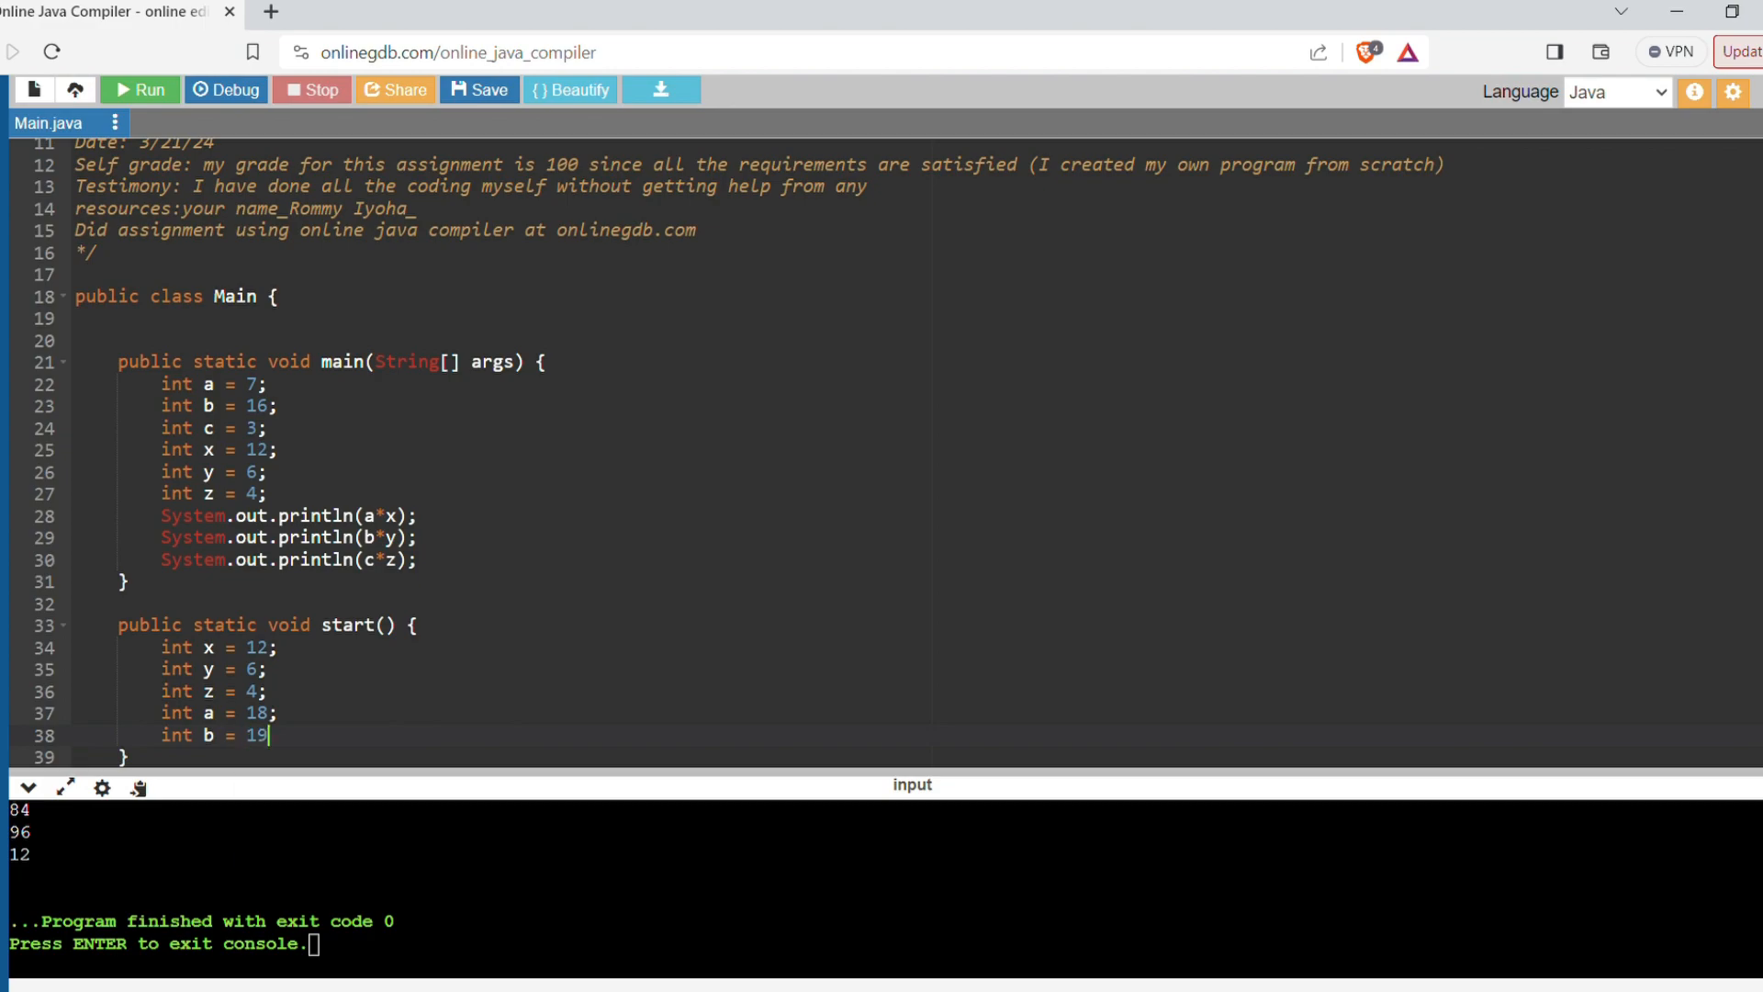
pyautogui.write('int c =')
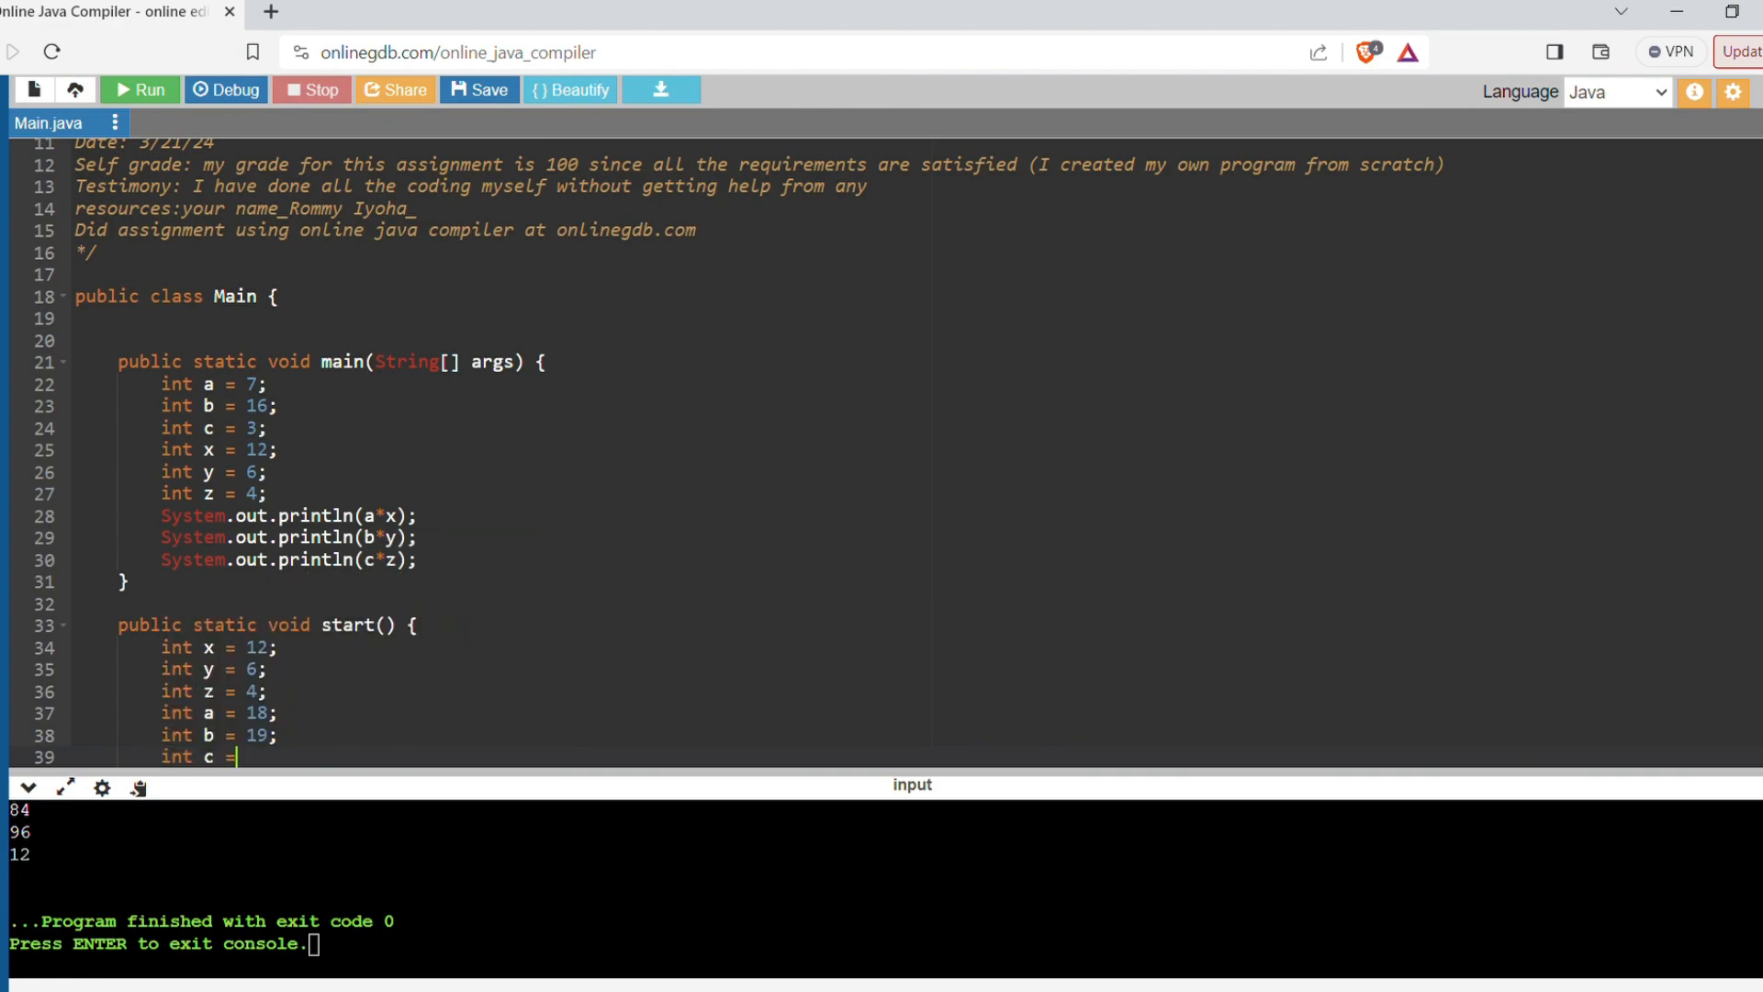
pyautogui.write('20;')
pyautogui.click(218, 383)
pyautogui.write('/')
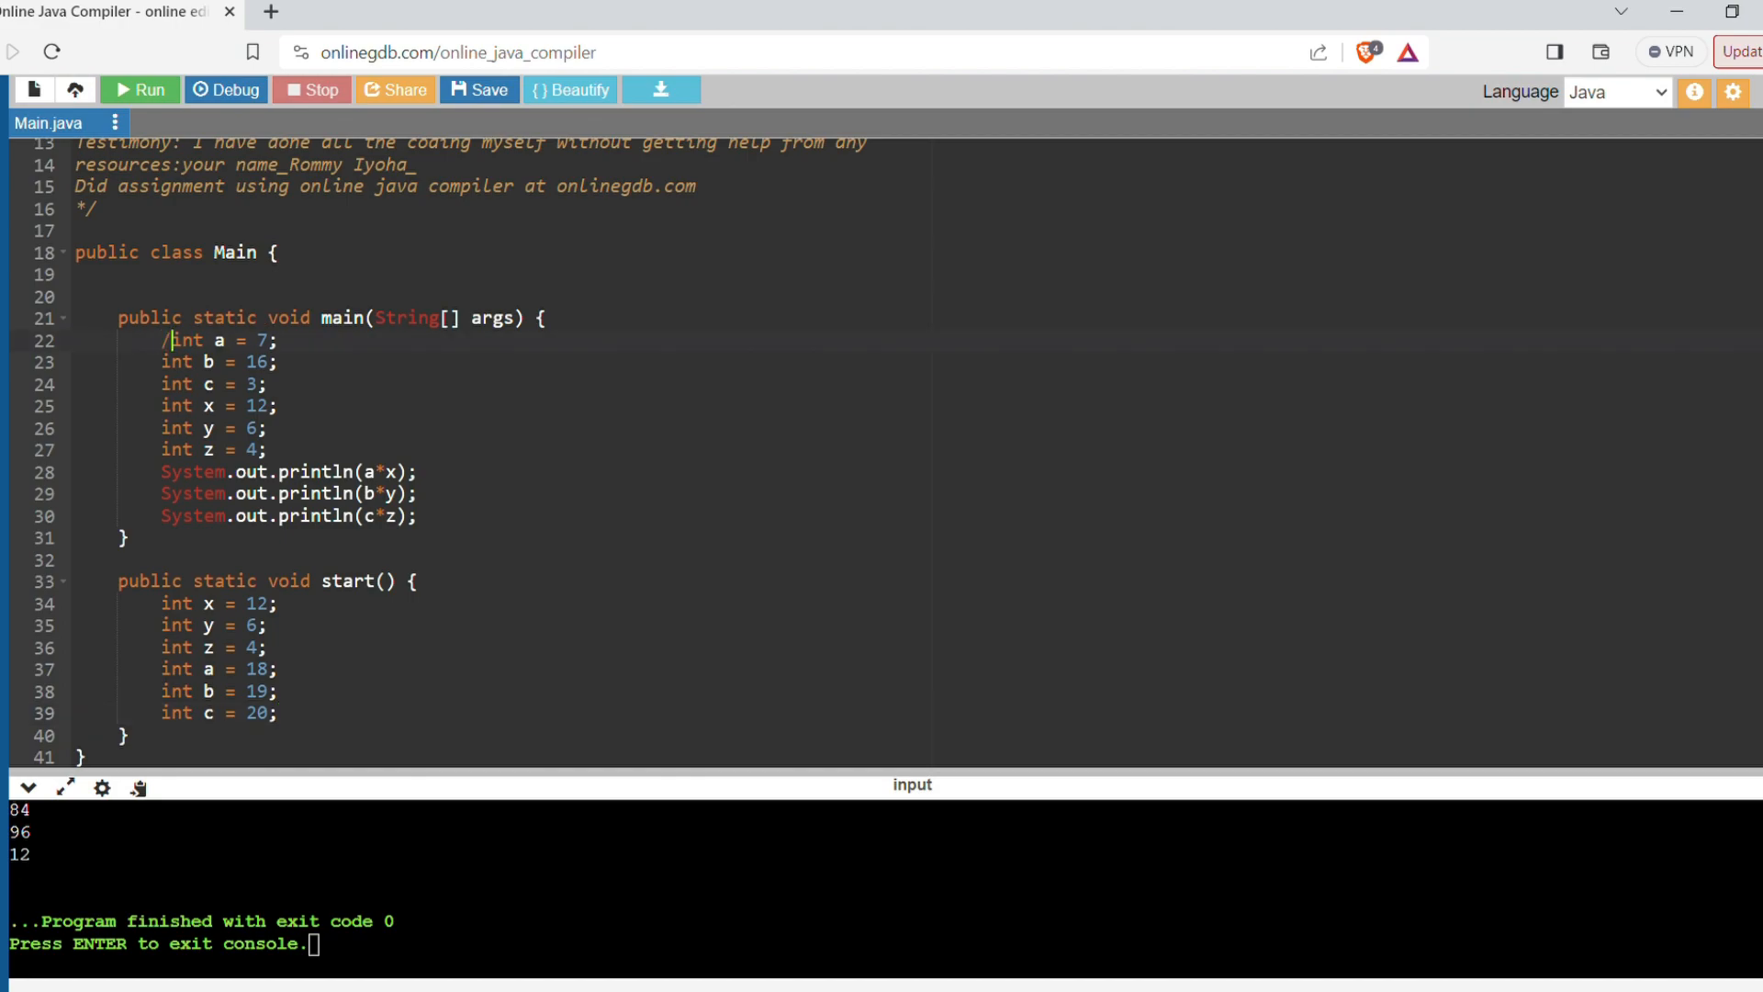
# - Comment out main's a, b, c and run, getting cannot-find-symbol for a
pyautogui.write('*')
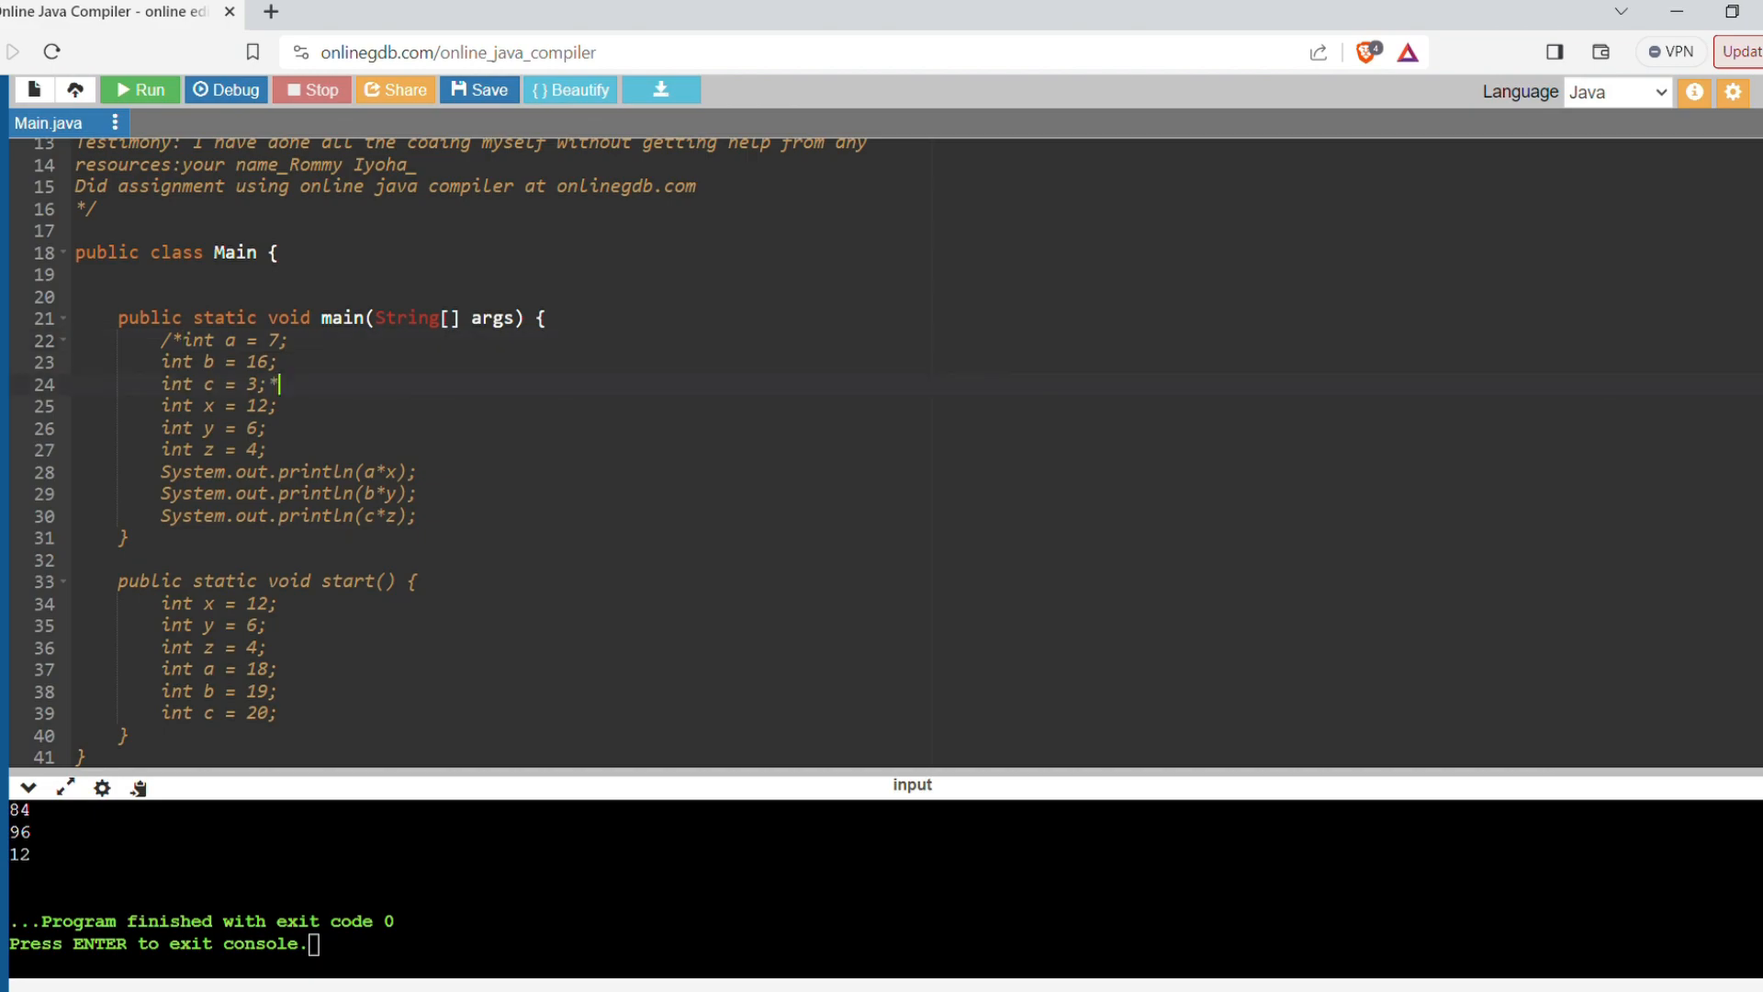
pyautogui.write('/')
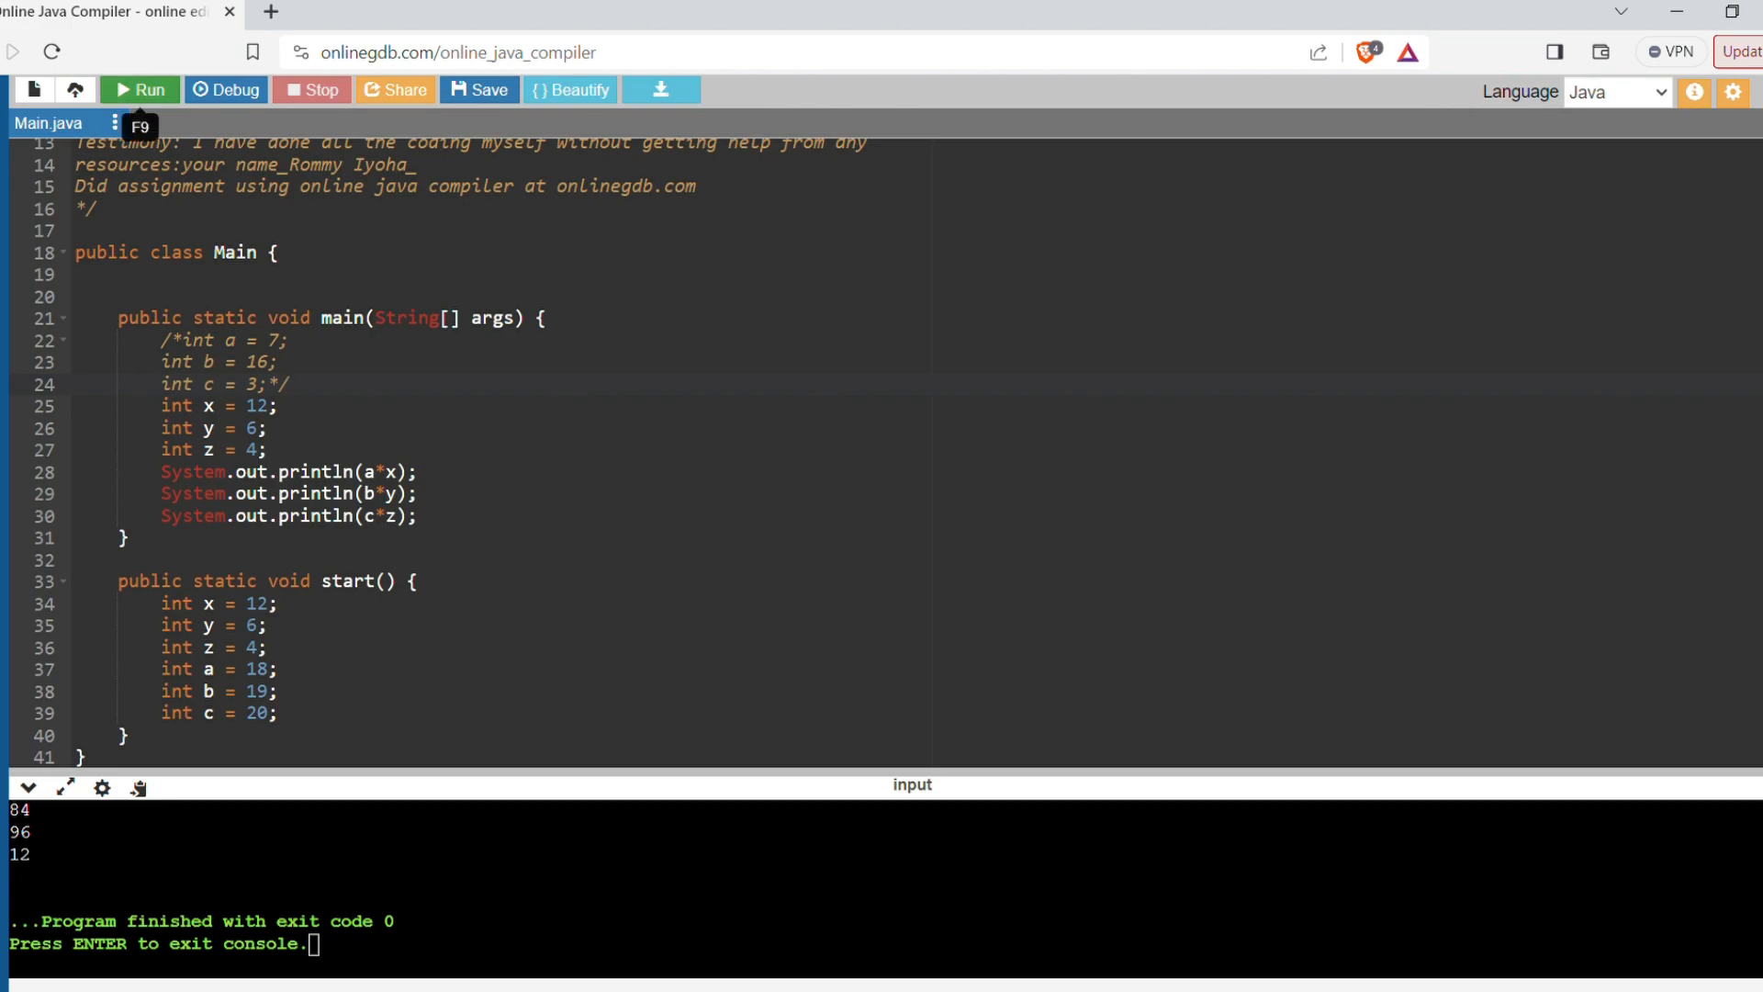
pyautogui.click(139, 90)
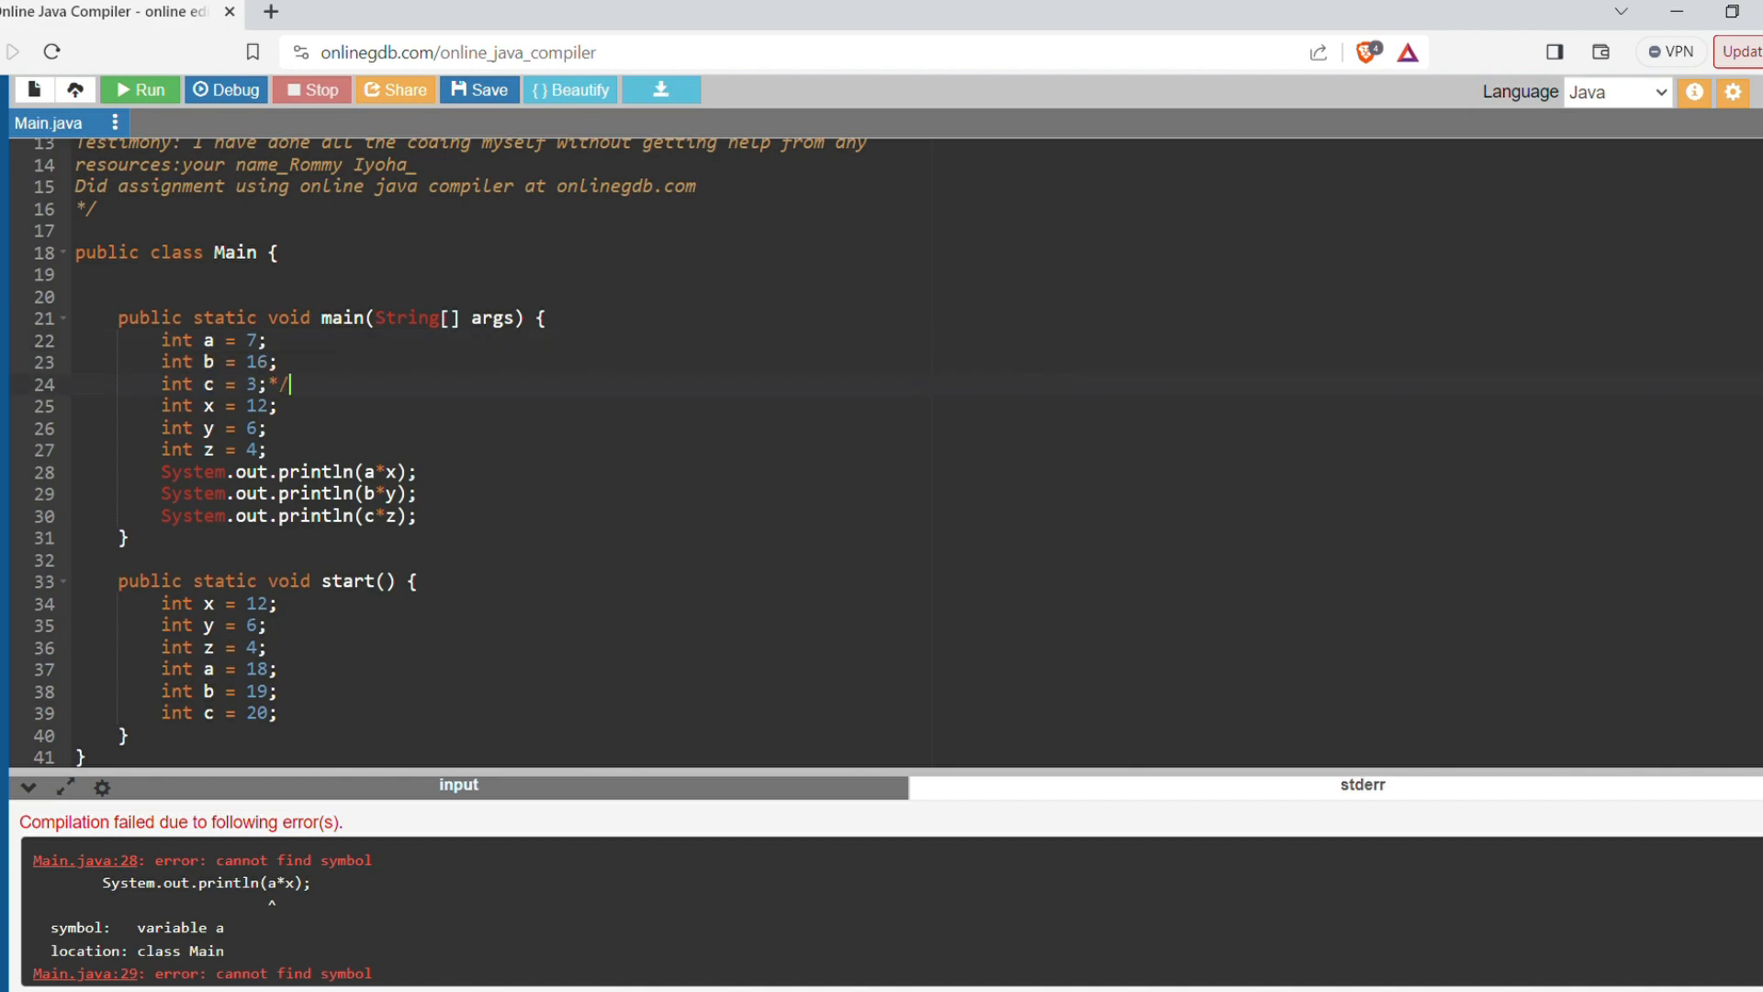
# - Remove the leftover */ after int c = 3; in main
pyautogui.press('Backspace')
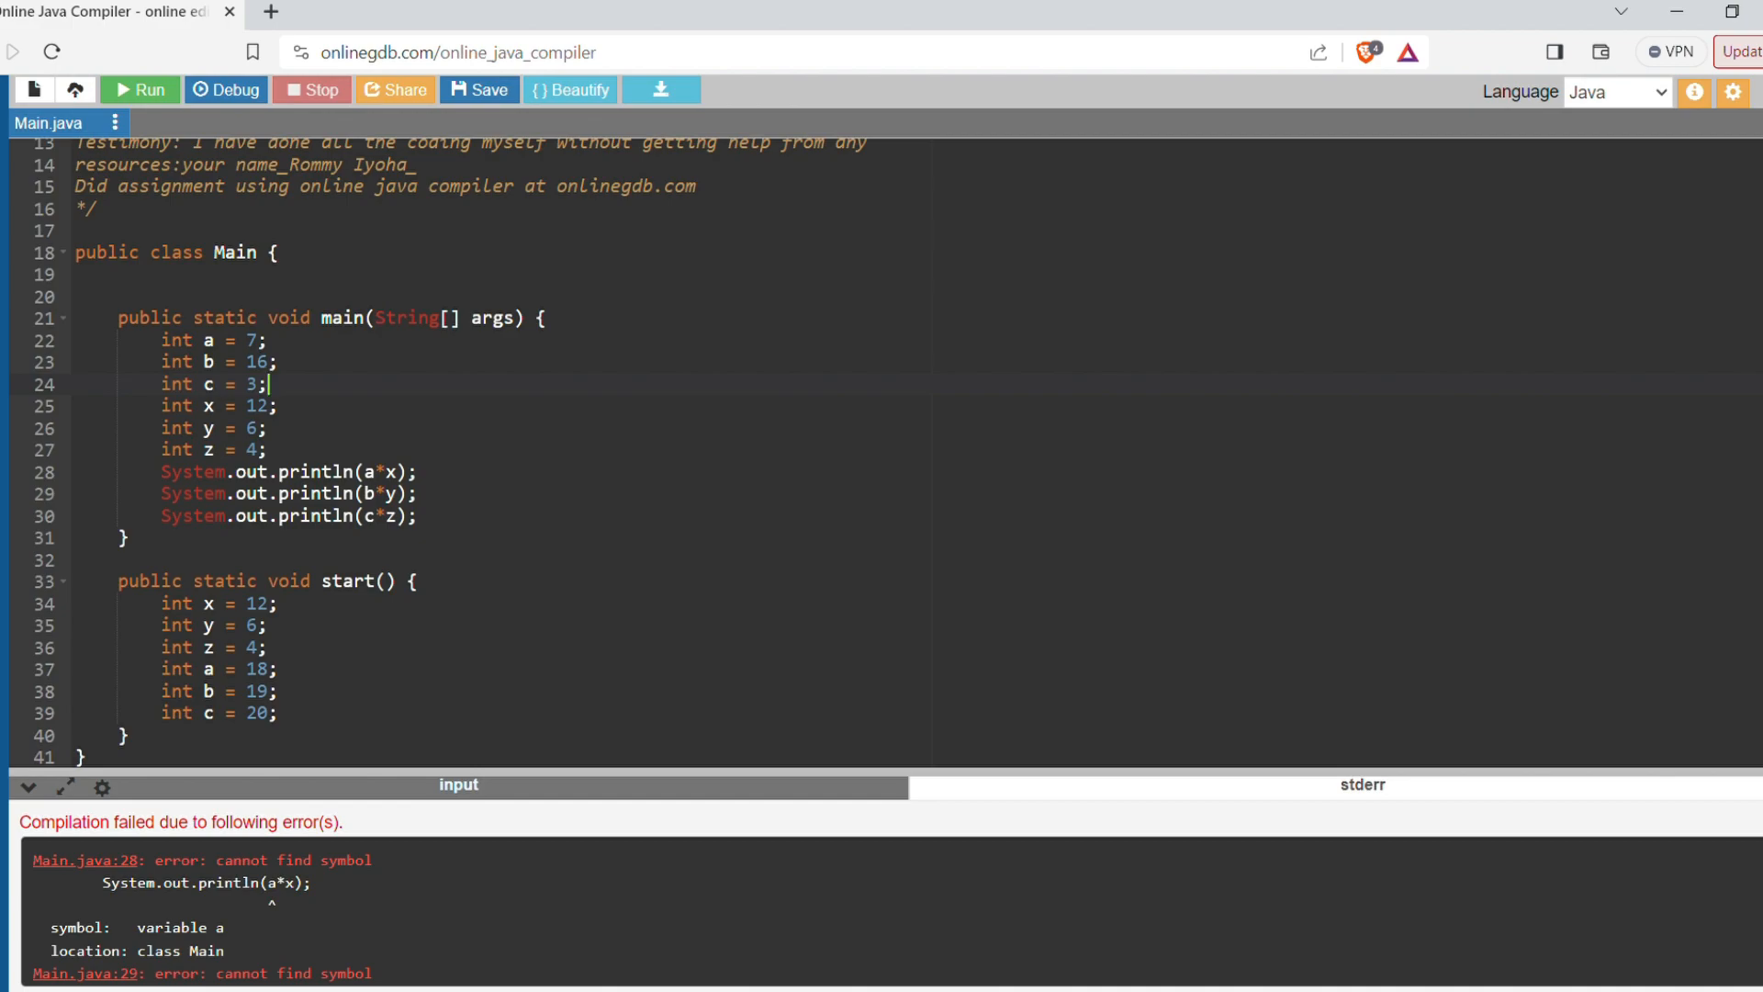
pyautogui.click(81, 756)
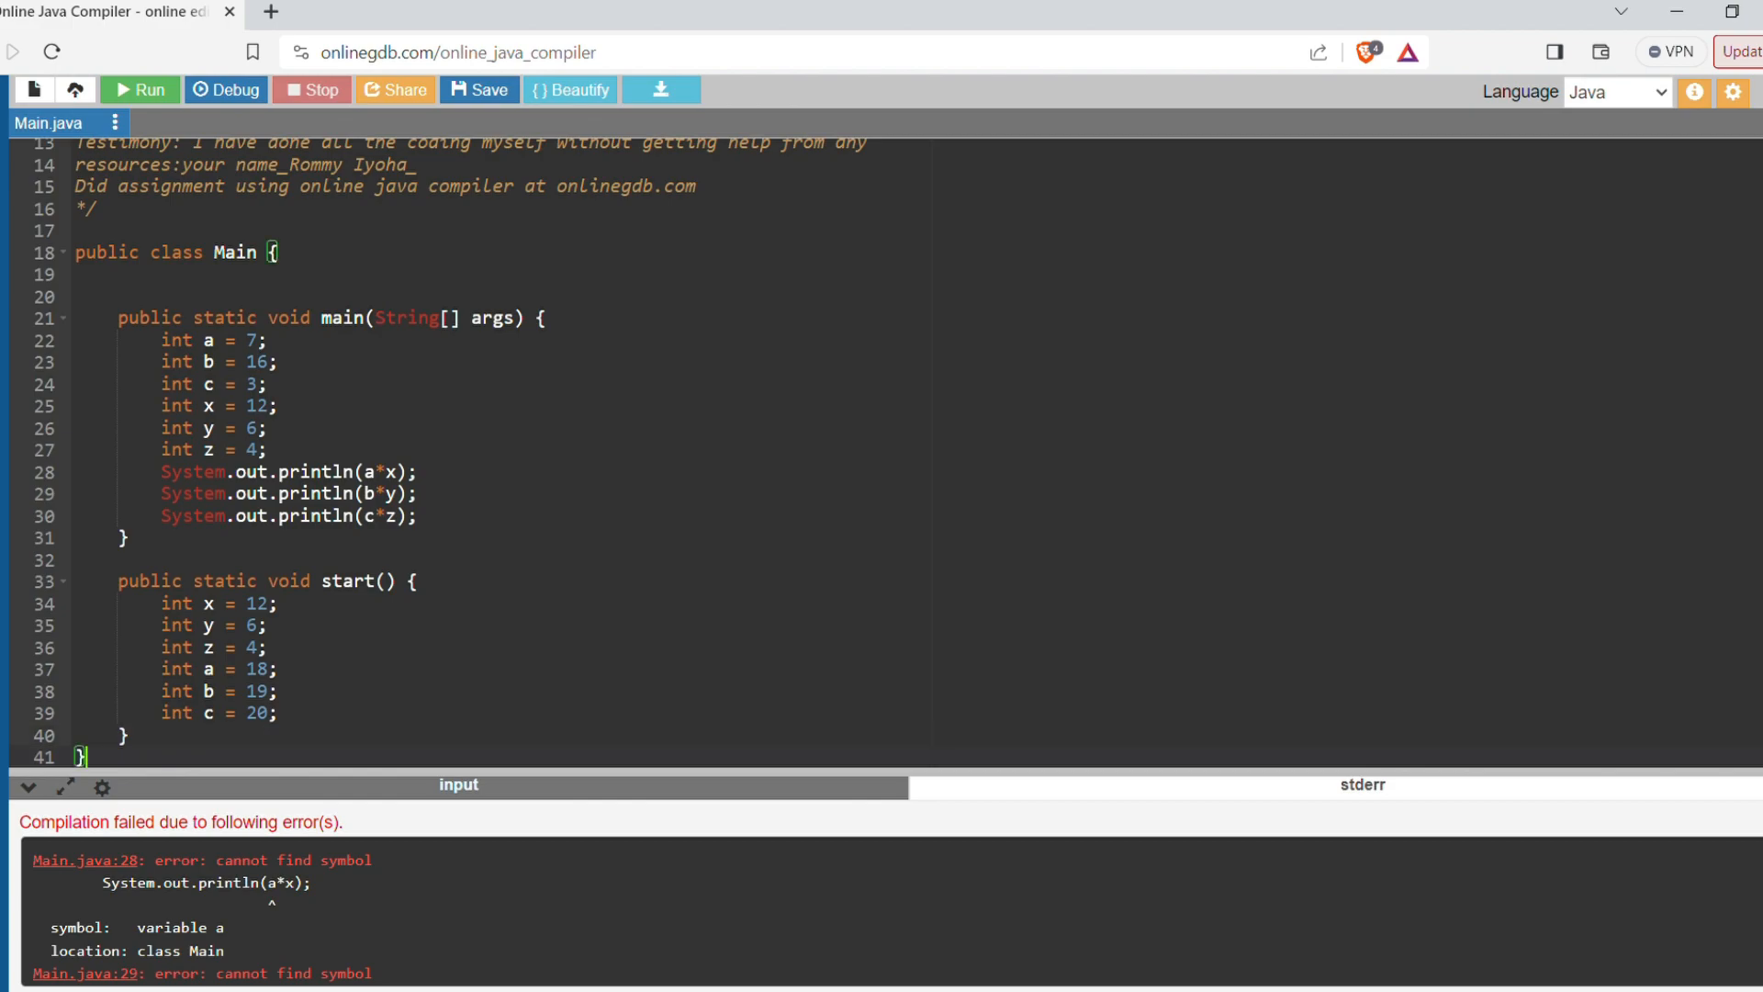